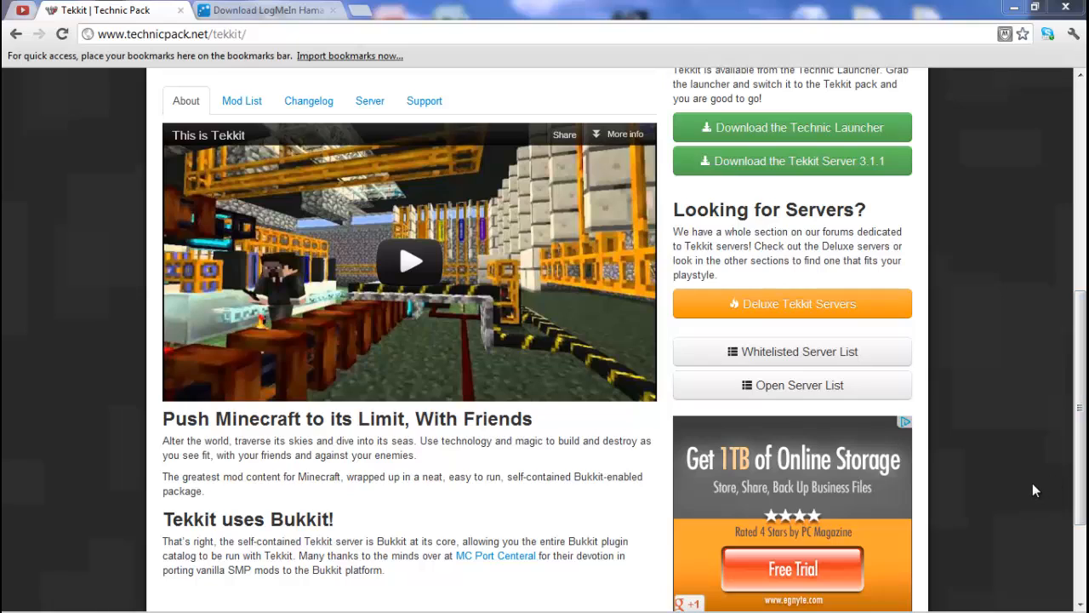
mouse_move(1019, 435)
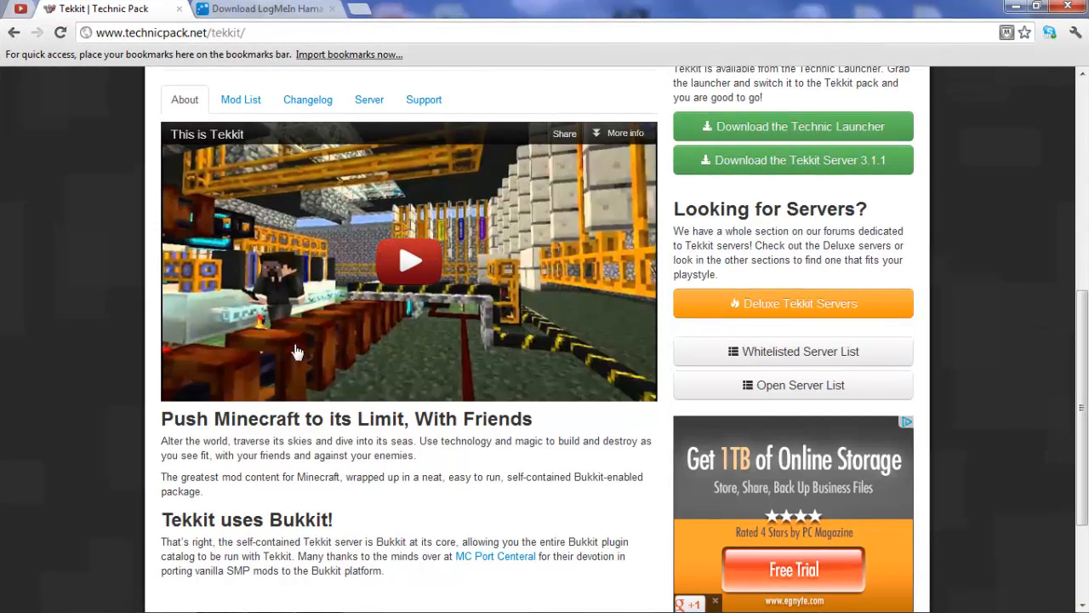
mouse_move(179, 207)
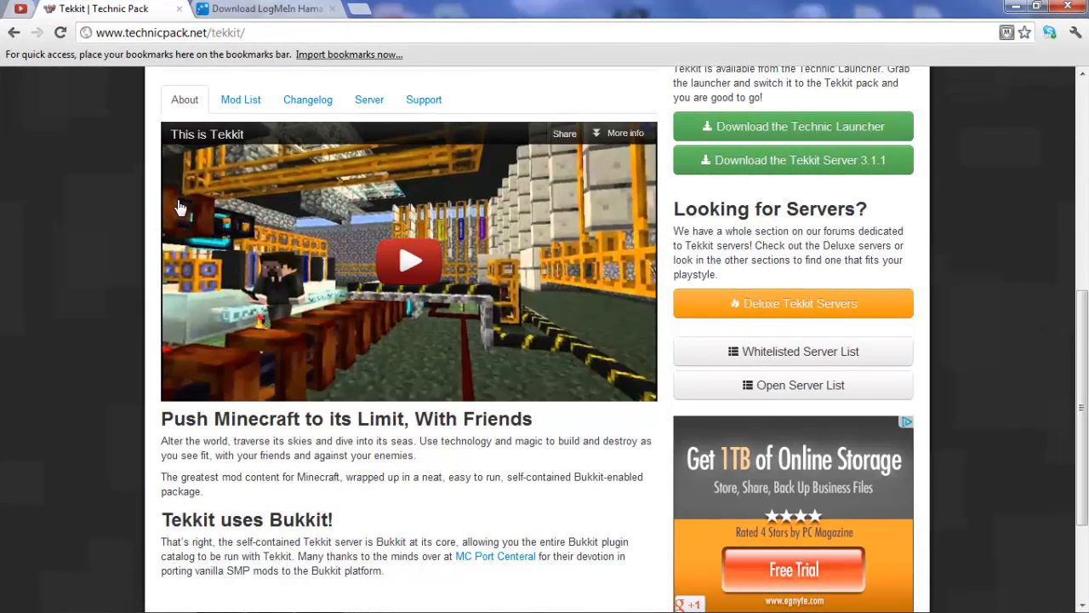
Step: Go to the 'Download LogMeIn Hamachi' tab and choose Download Now under Unmanaged
scroll("up", 3)
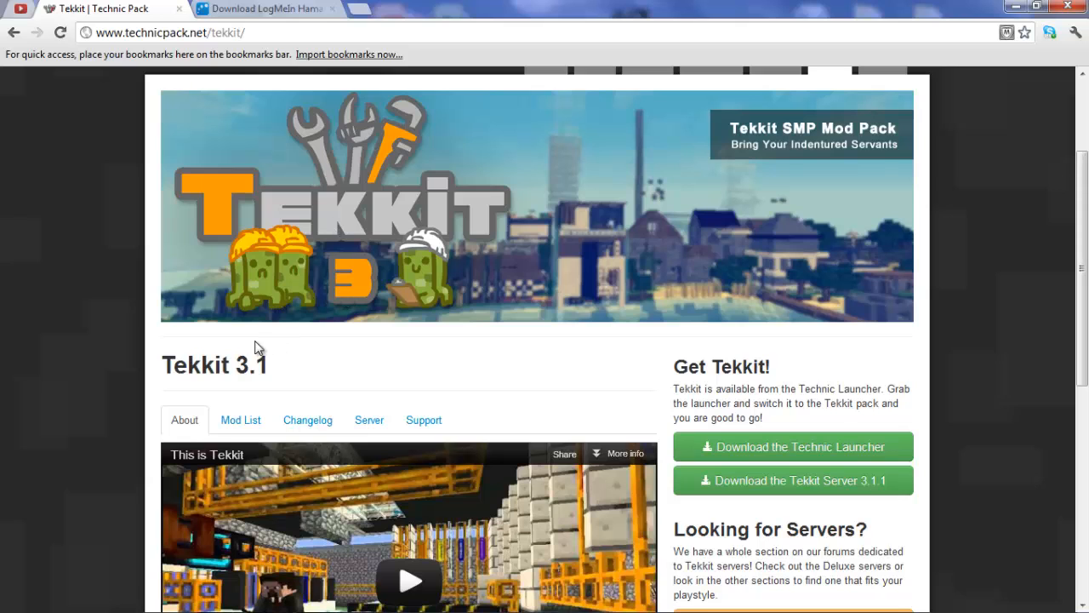
mouse_move(595, 304)
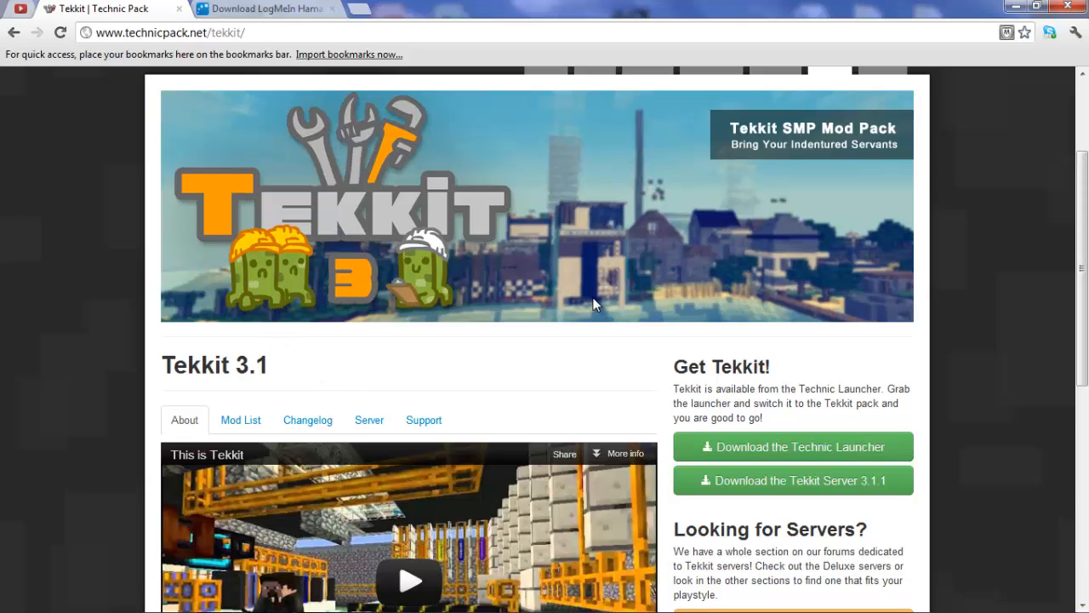
scroll("down", 3)
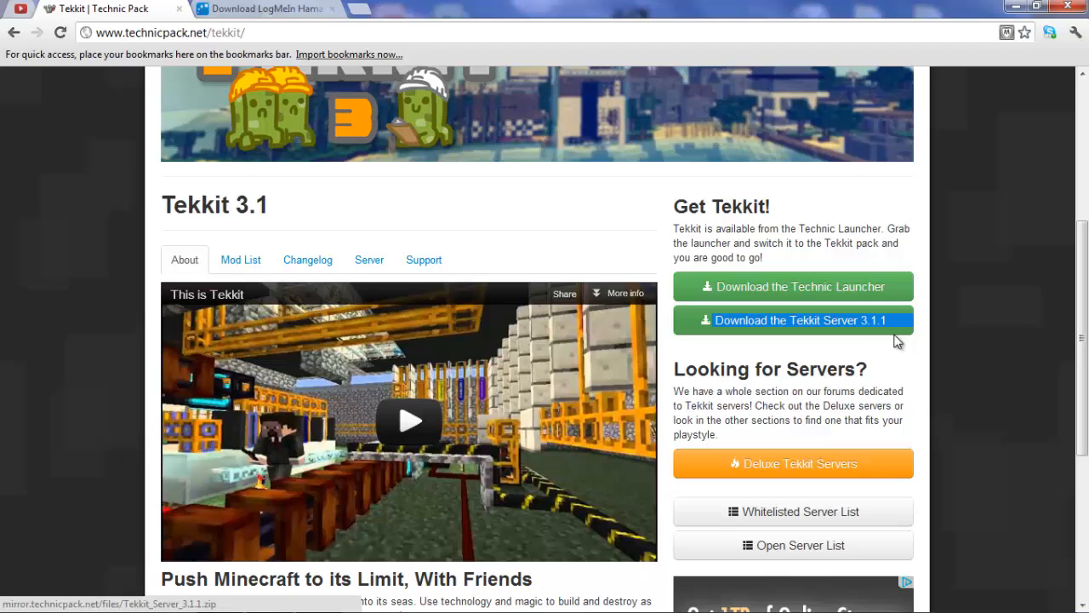
mouse_move(870, 357)
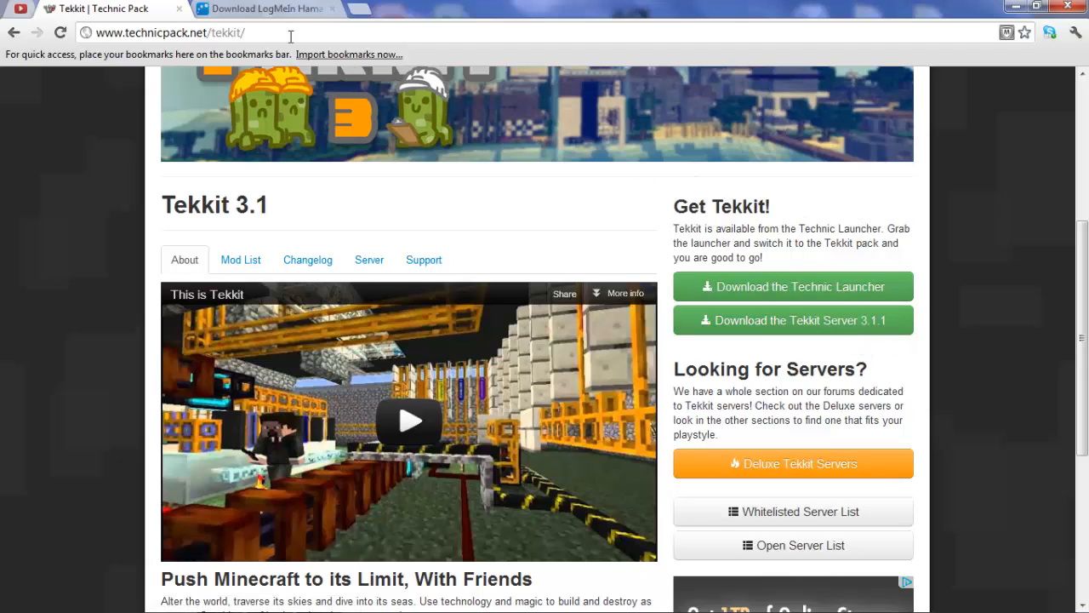
left_click(264, 8)
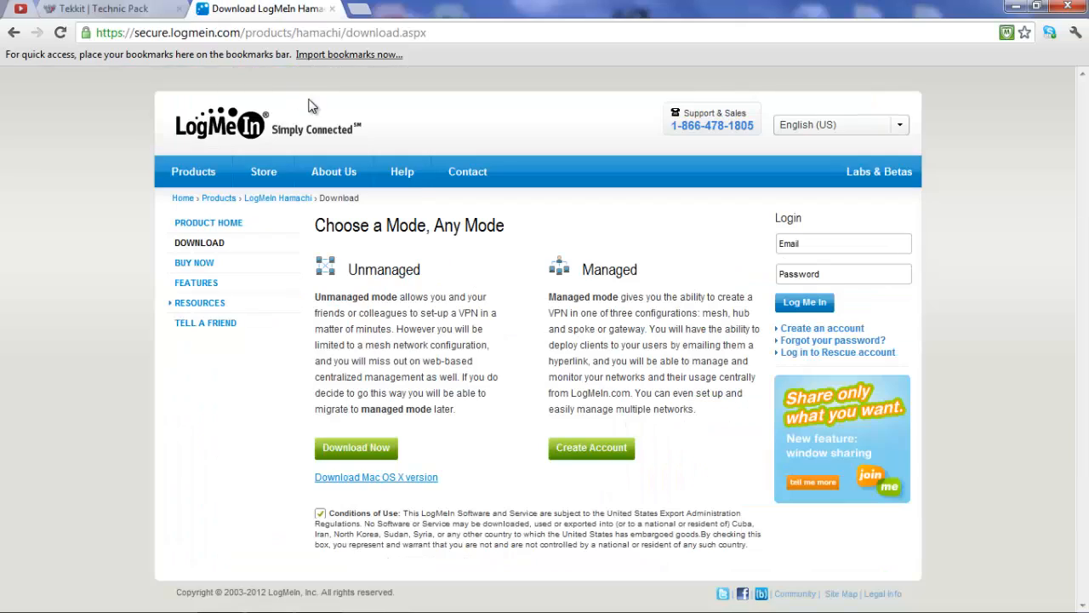
mouse_move(354, 33)
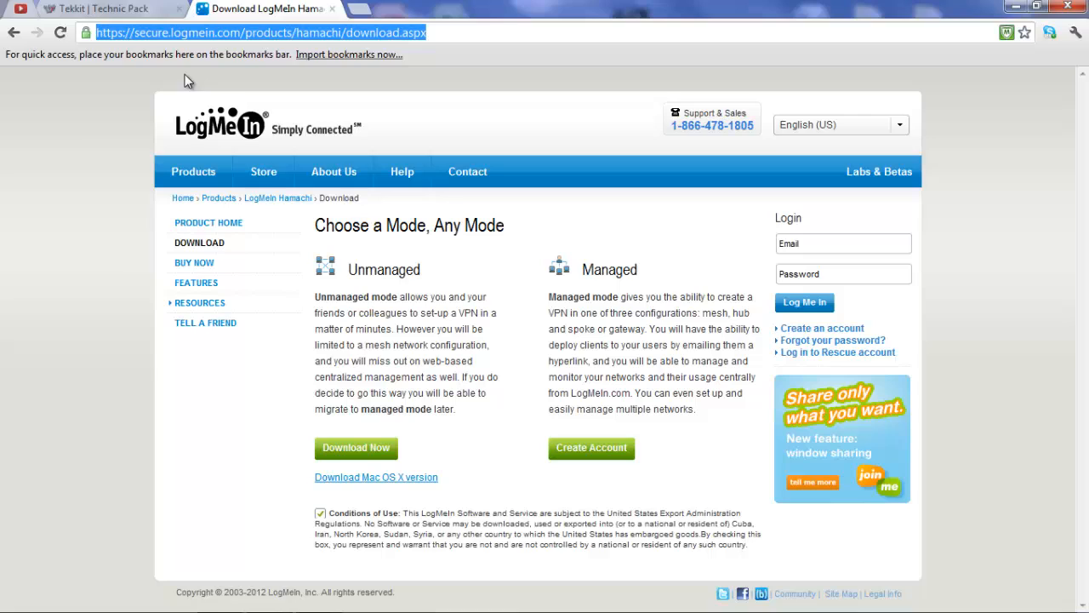
mouse_move(283, 83)
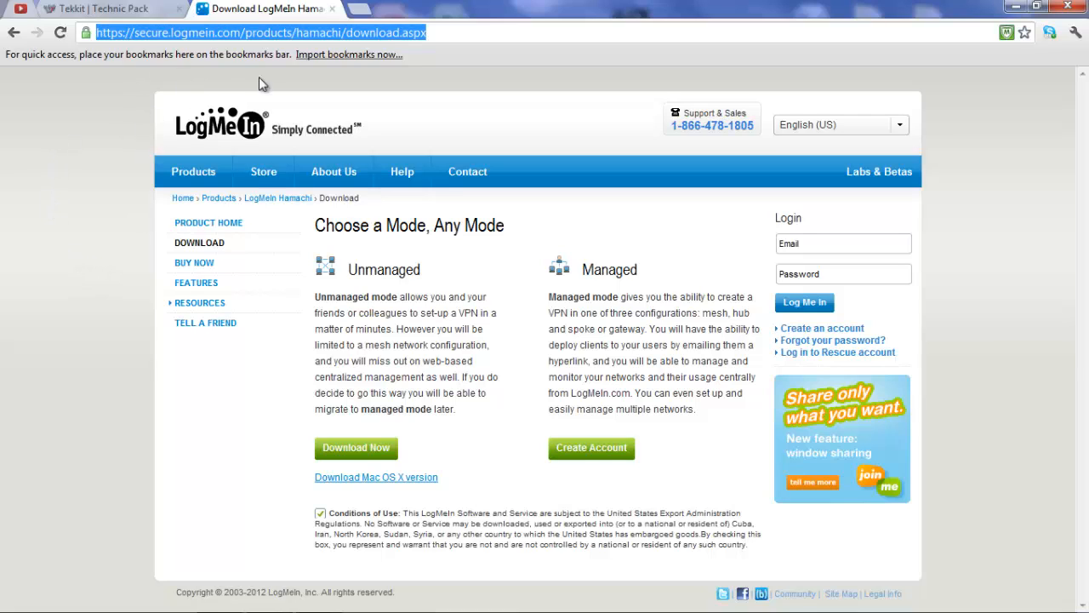
mouse_move(274, 161)
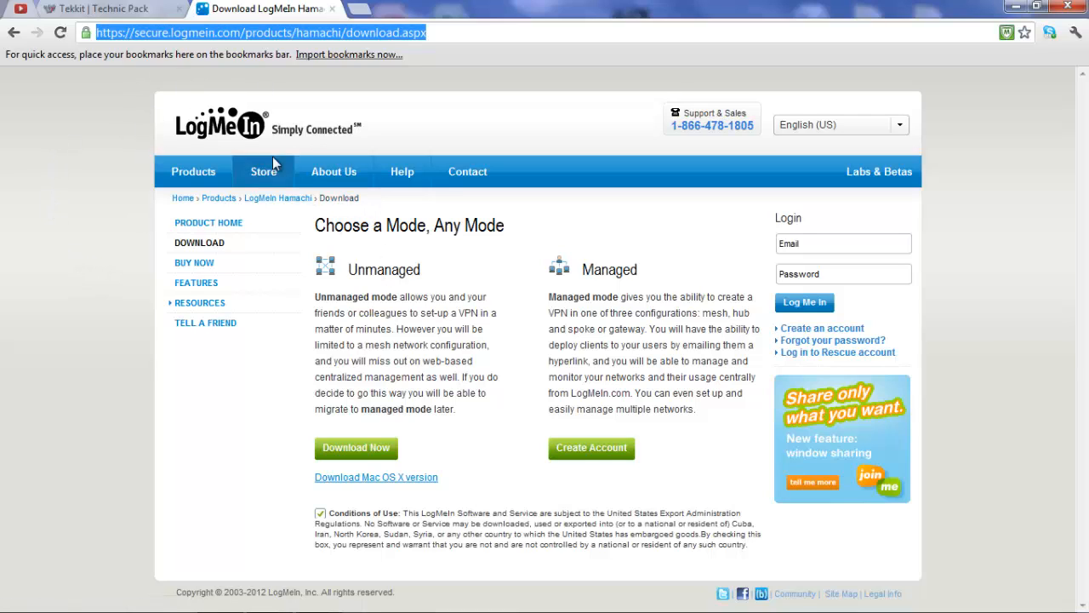
mouse_move(799, 204)
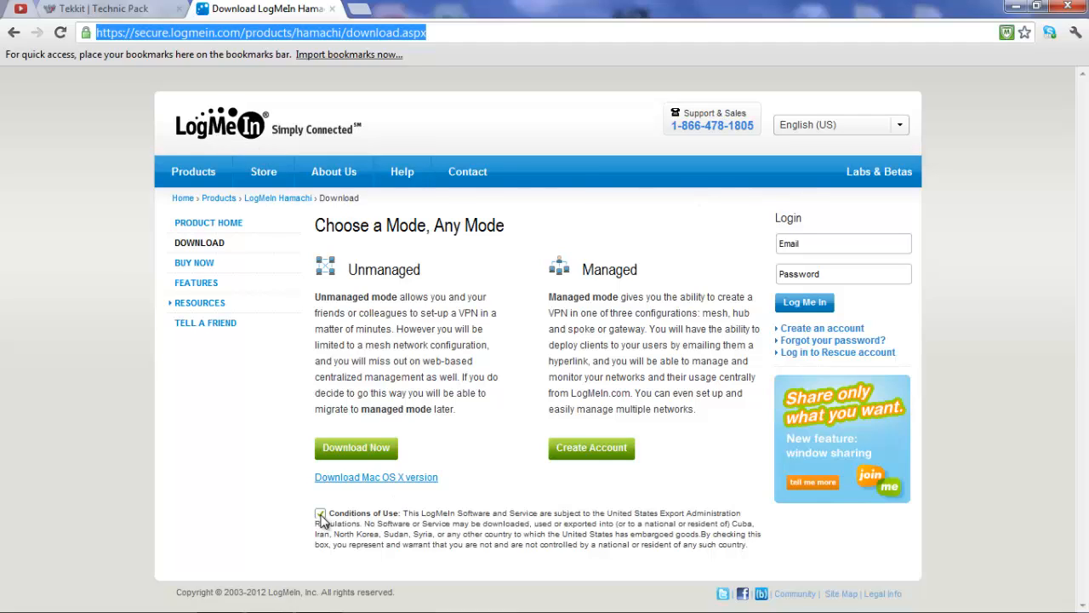
left_click(320, 514)
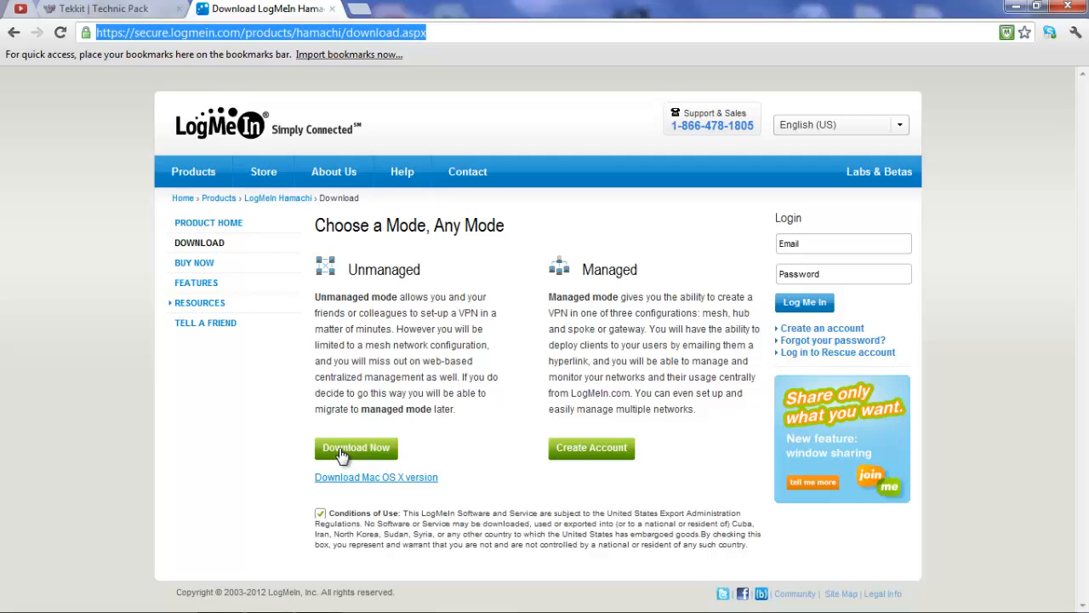
mouse_move(549, 11)
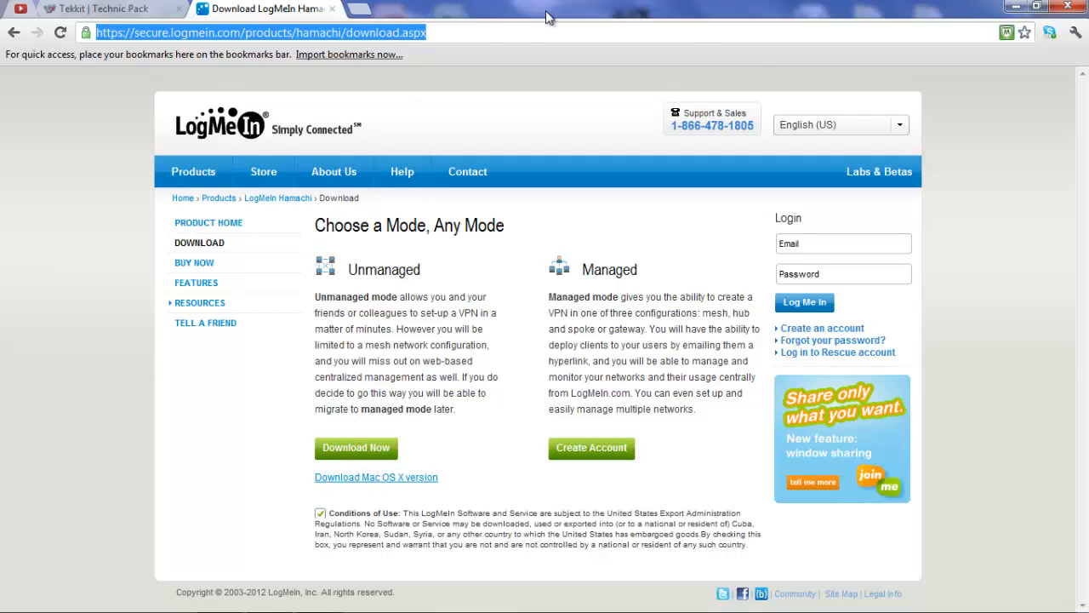
mouse_move(909, 9)
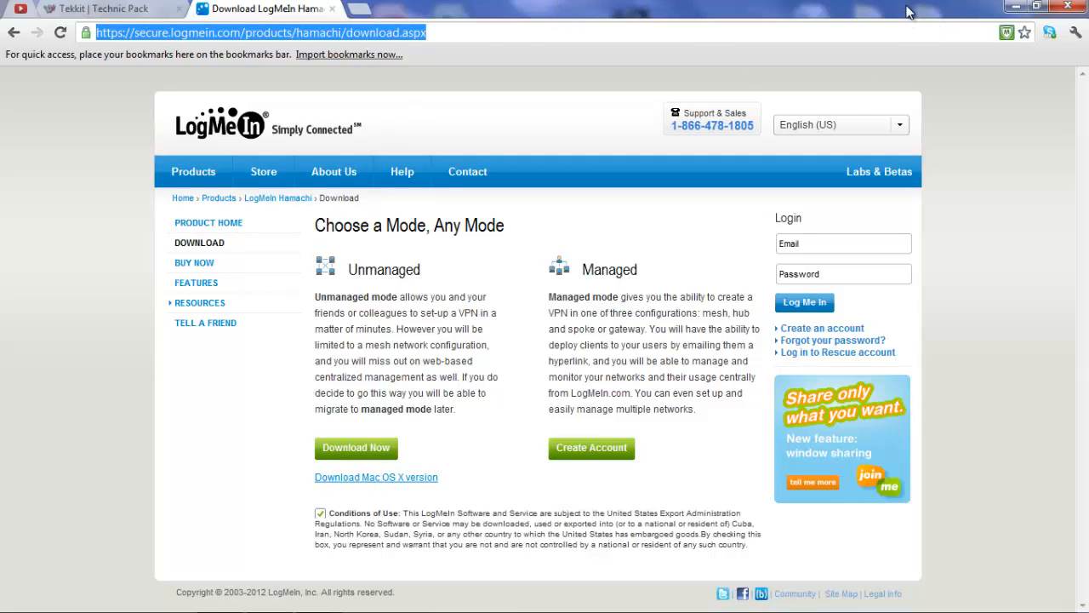
mouse_move(1016, 10)
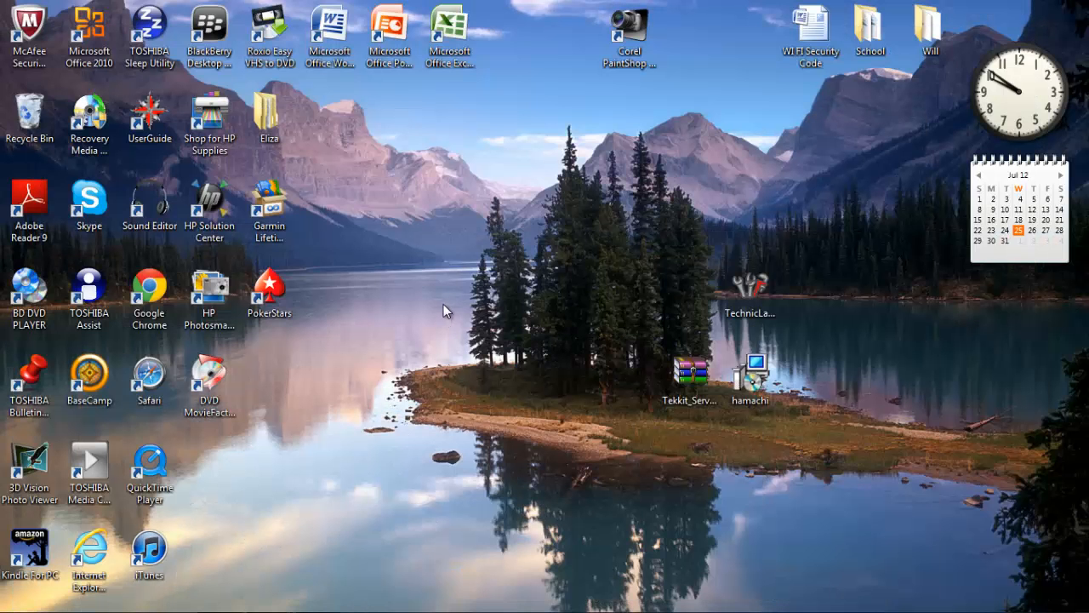
mouse_move(453, 539)
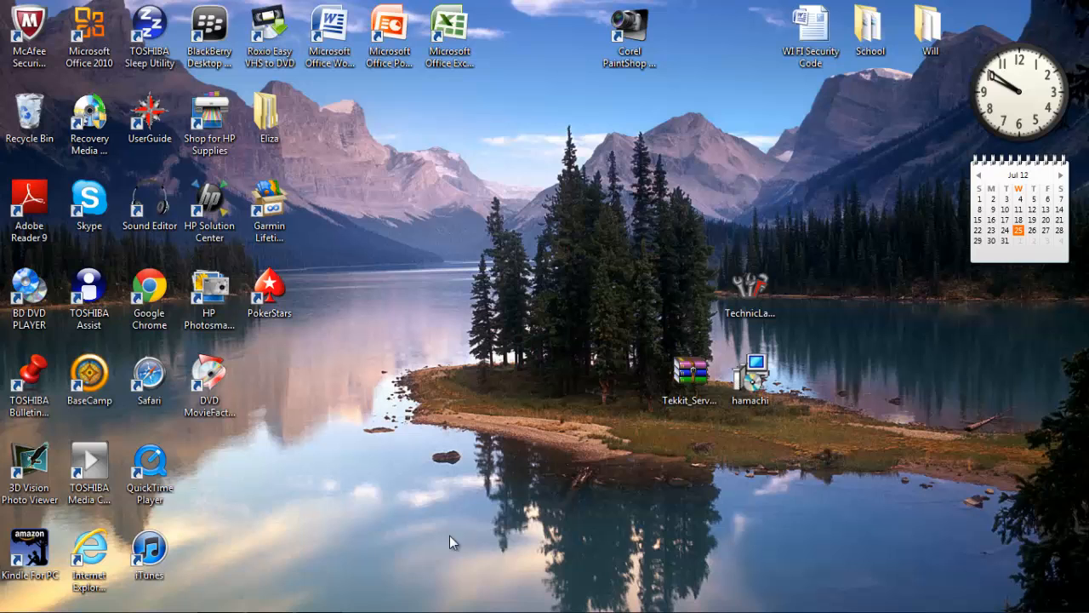
Step: Run hamachi.msi, keep English, and reinstall over the existing Hamachi version
double_click(752, 376)
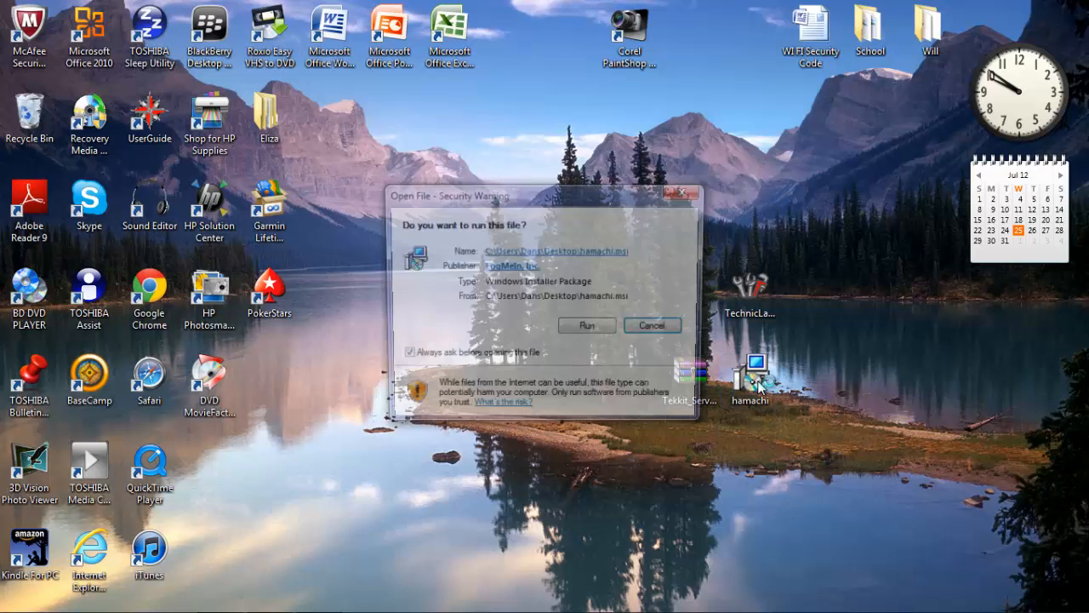
left_click(586, 325)
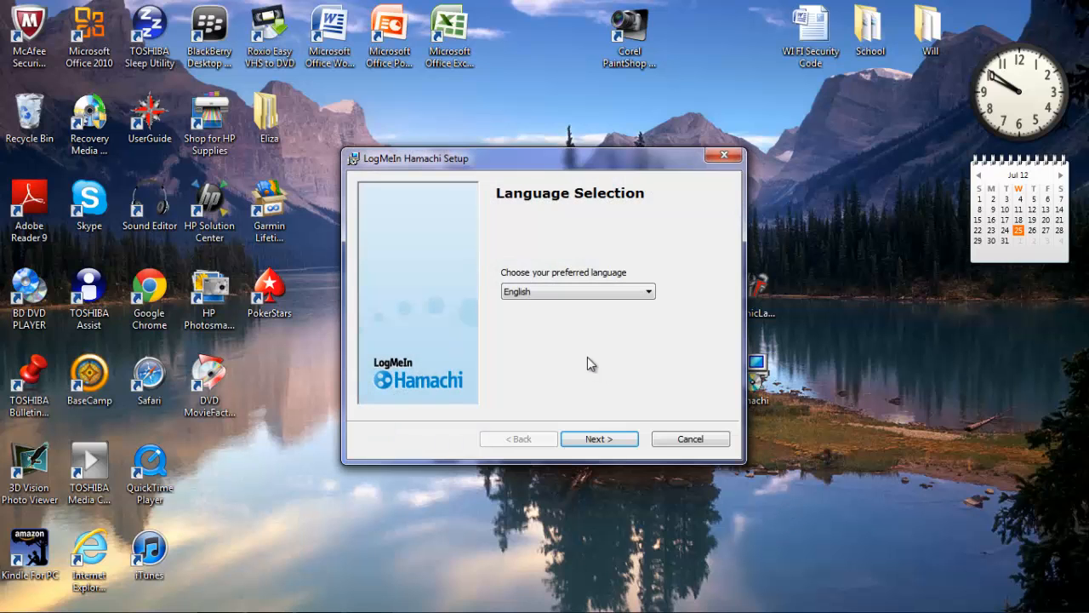
left_click(599, 438)
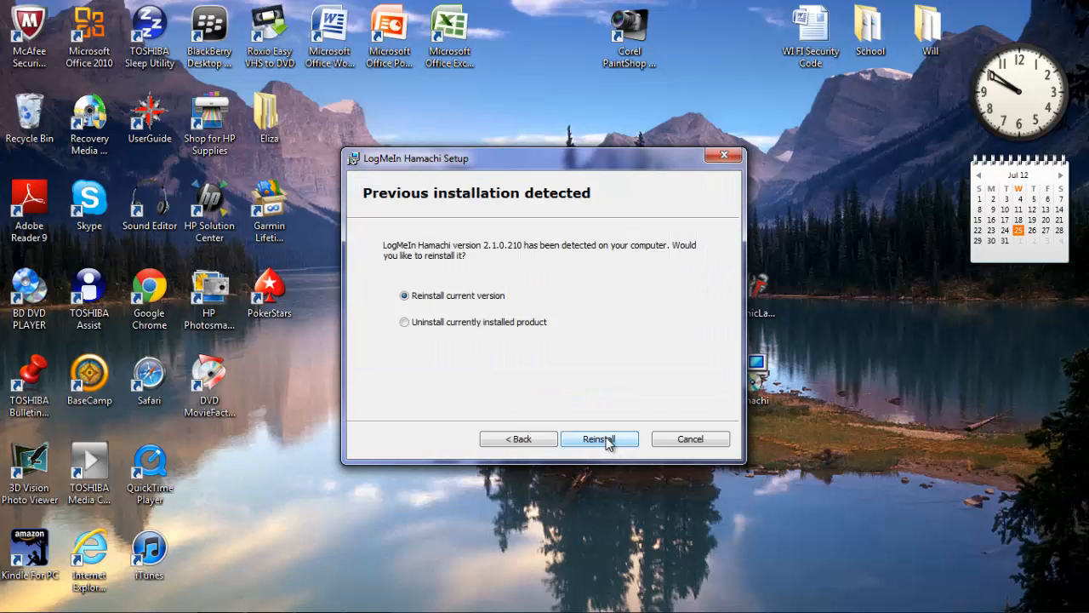
left_click(599, 439)
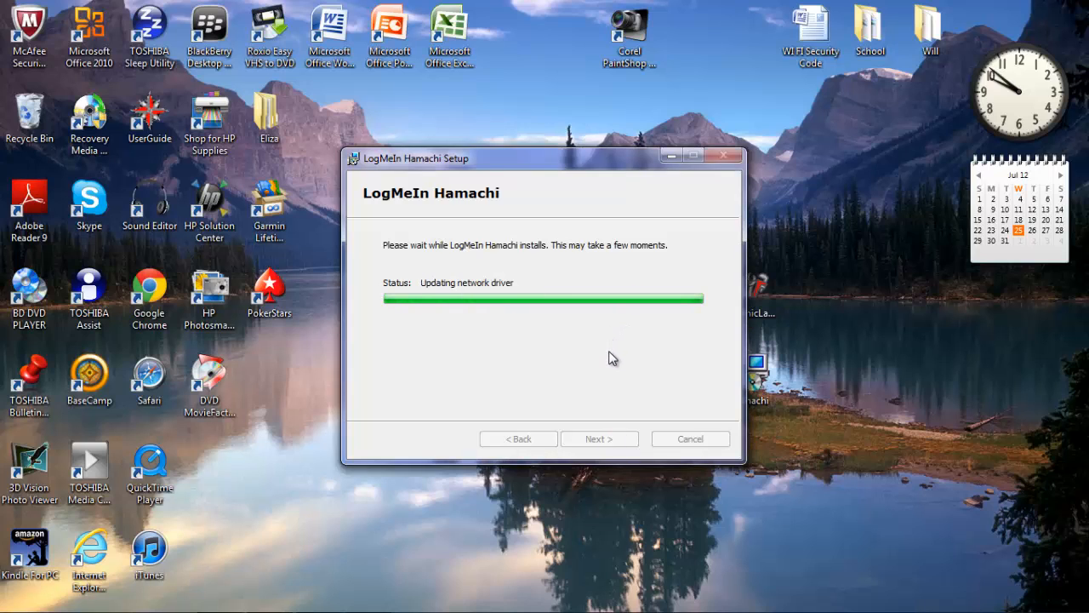
mouse_move(574, 355)
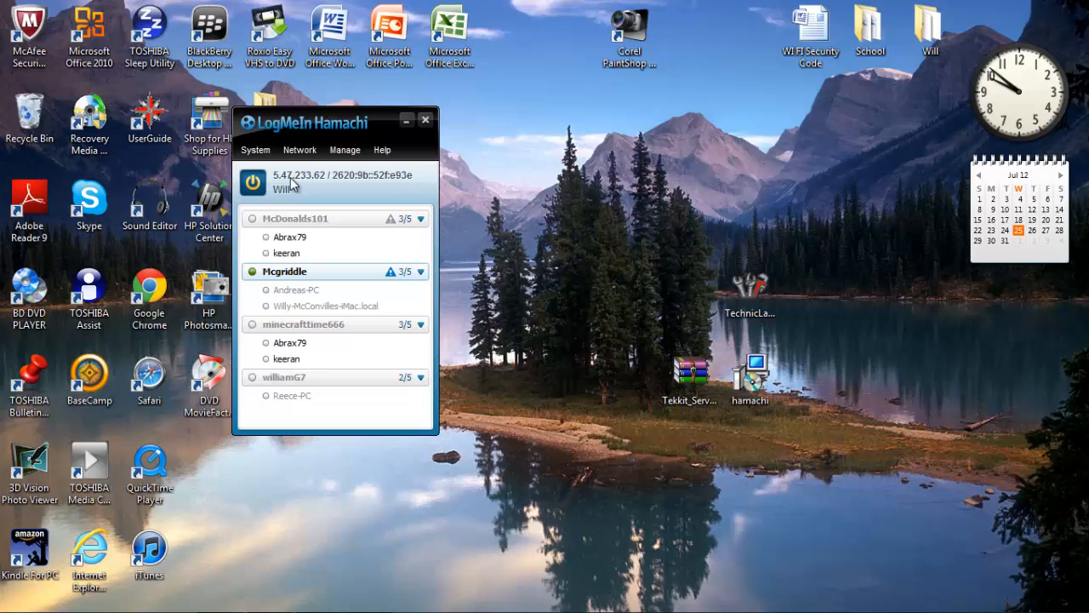
Step: Copy the IPv4 address 5.47.233.62 from Hamachi's address menu
right_click(315, 179)
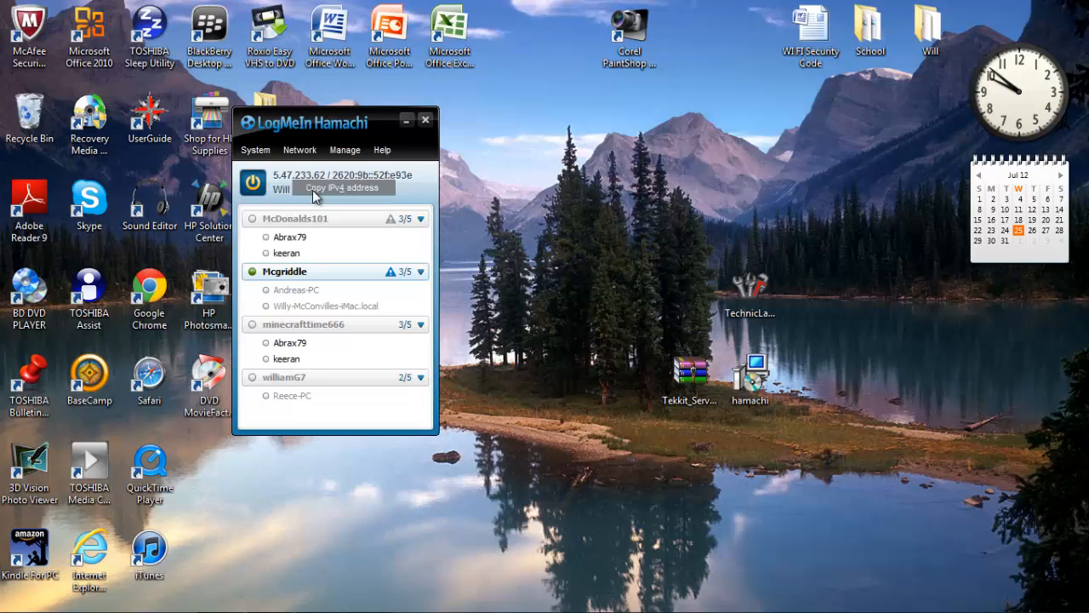
left_click(425, 120)
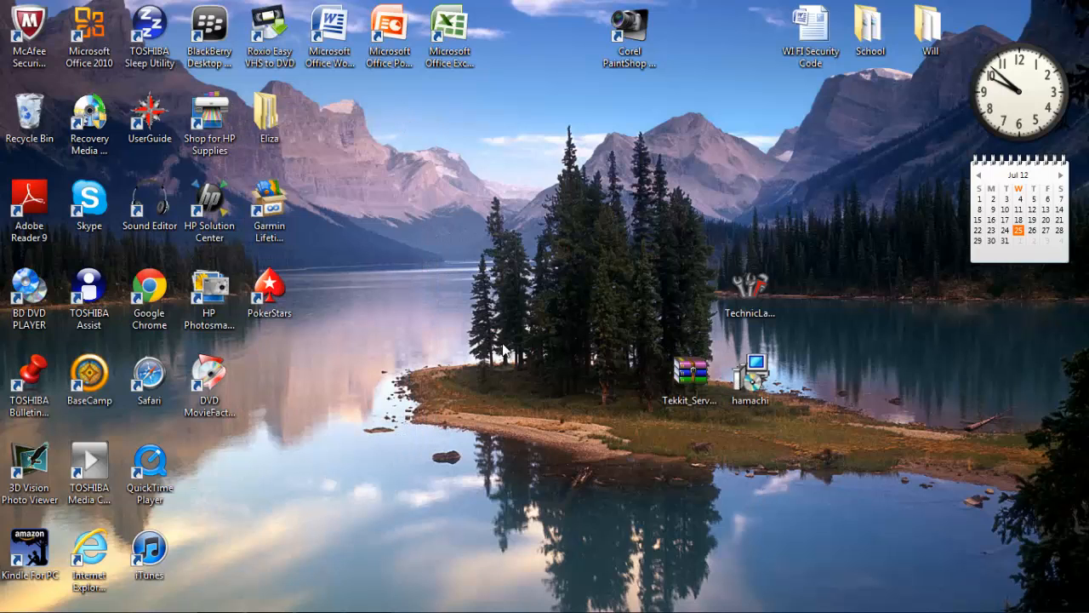
Step: Add a new desktop folder named Tekkit_Server_3.1.1
right_click(579, 366)
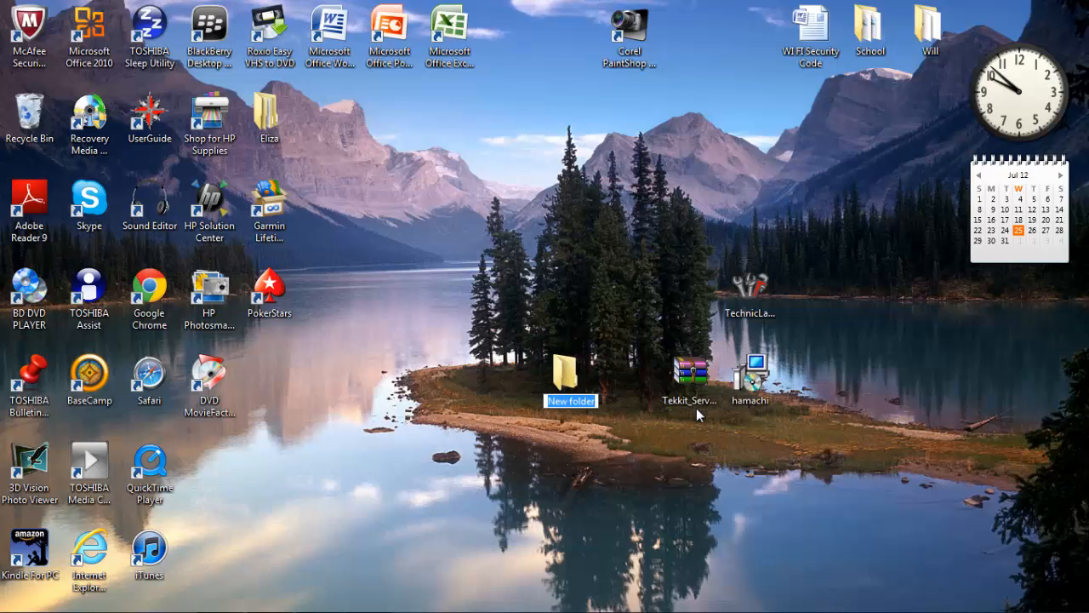
left_click(691, 375)
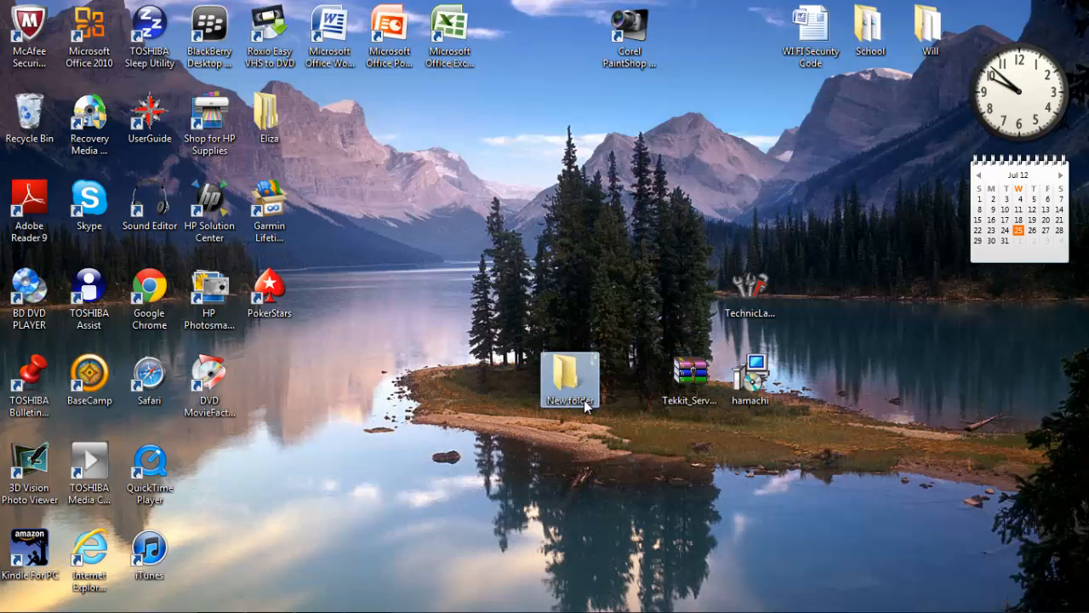
type("Tekkit_Server_3.1.1")
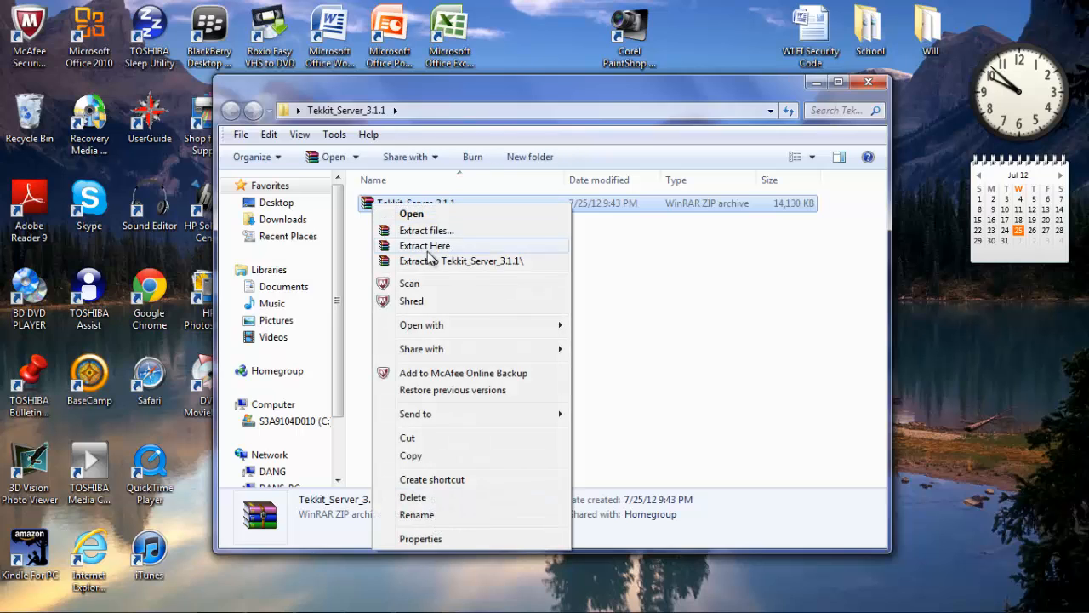
Step: Extract Tekkit_Server_3.1.1.zip in place and remove the leftover archive
left_click(425, 245)
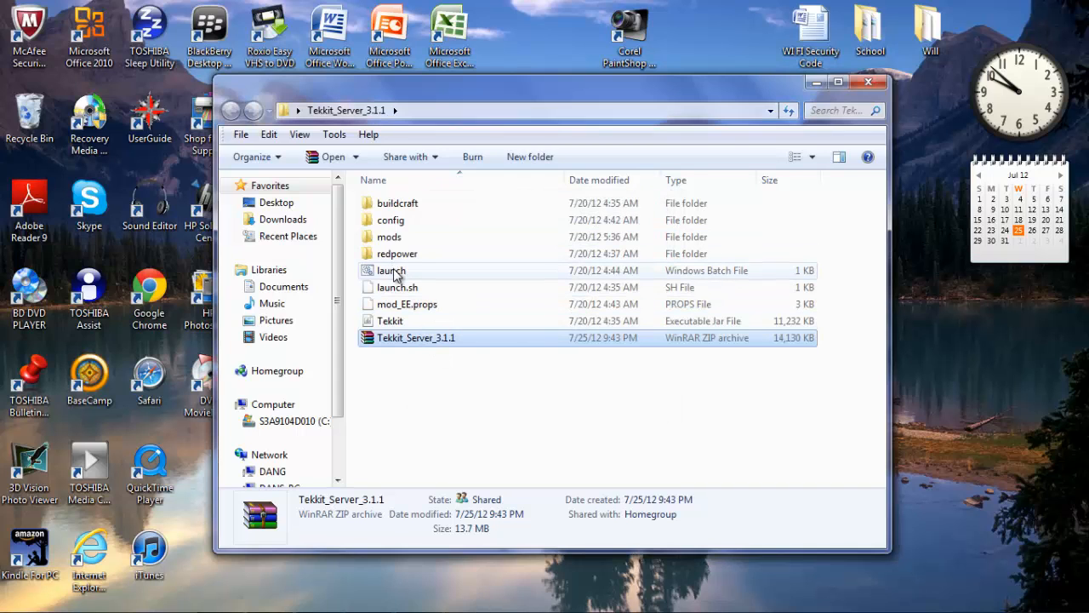
mouse_move(413, 340)
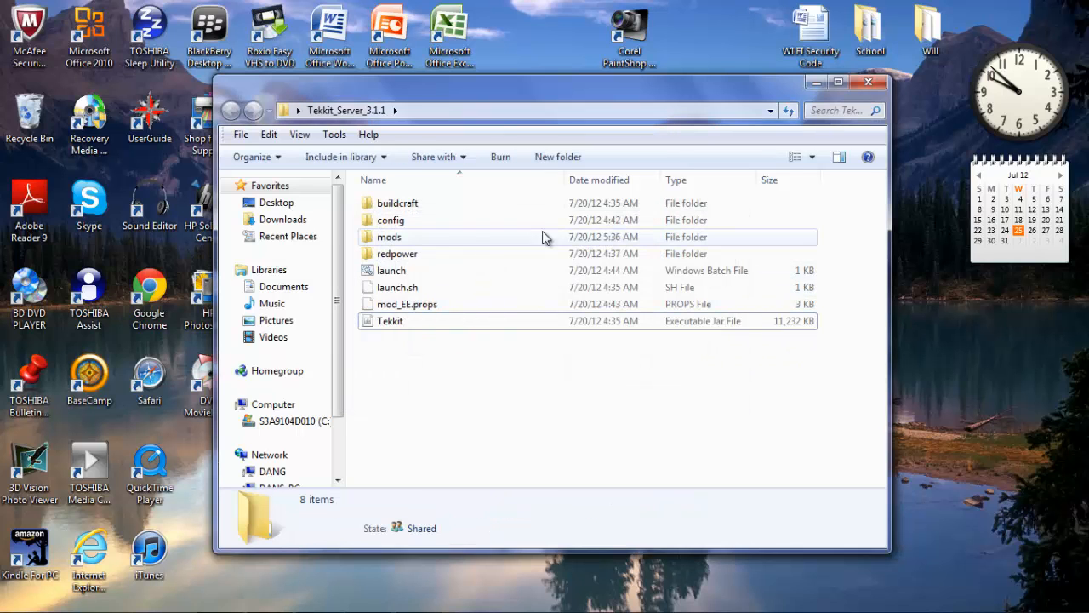
double_click(390, 270)
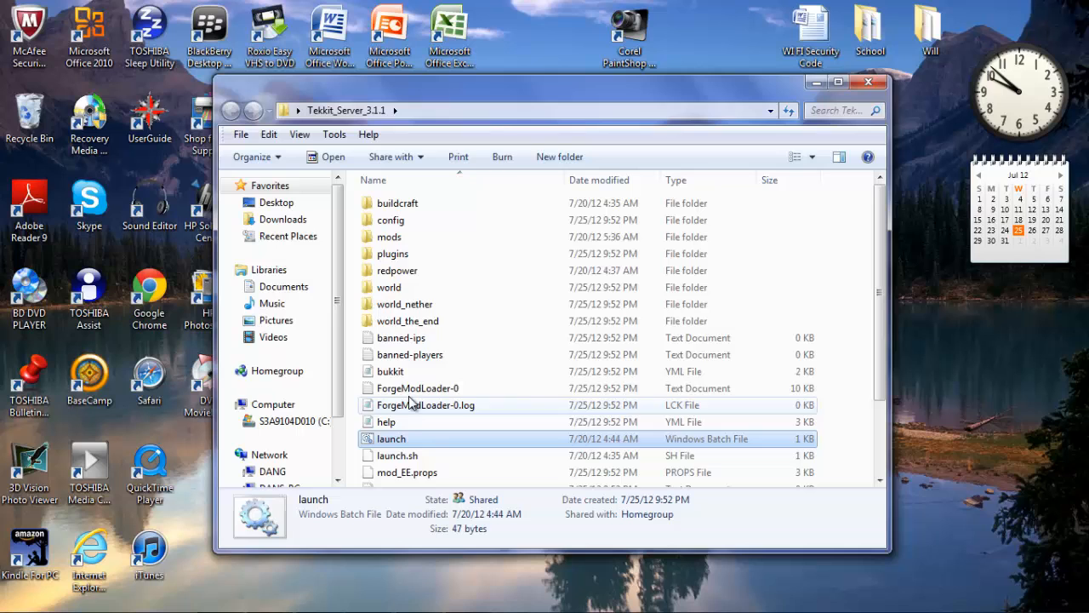
Step: Open server.properties in Notepad and erase the mistakenly typed folder name
double_click(391, 445)
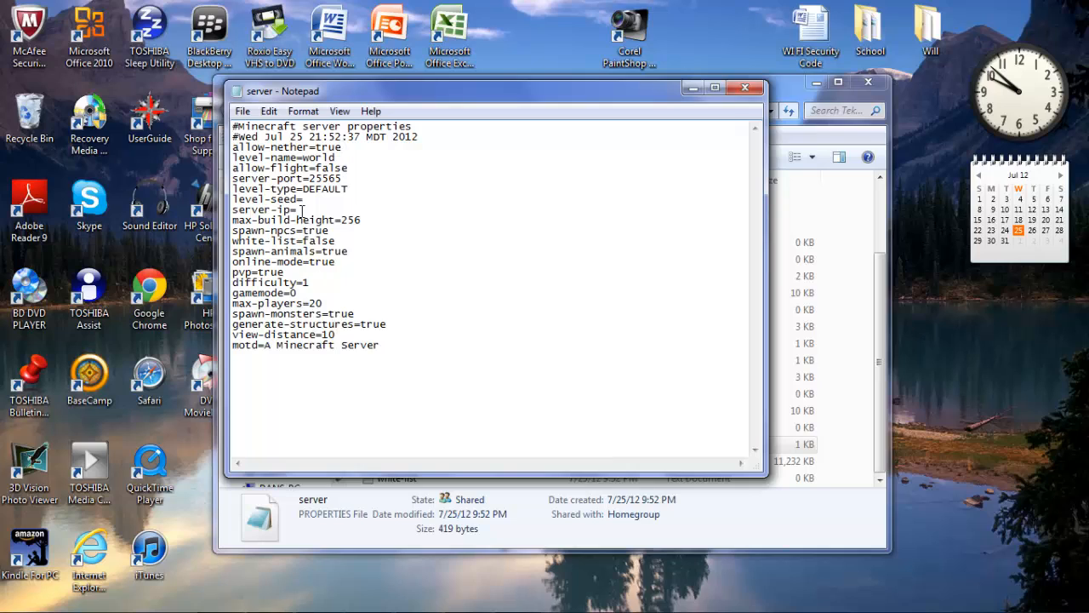
type("Tekkit_Server_3.1.1")
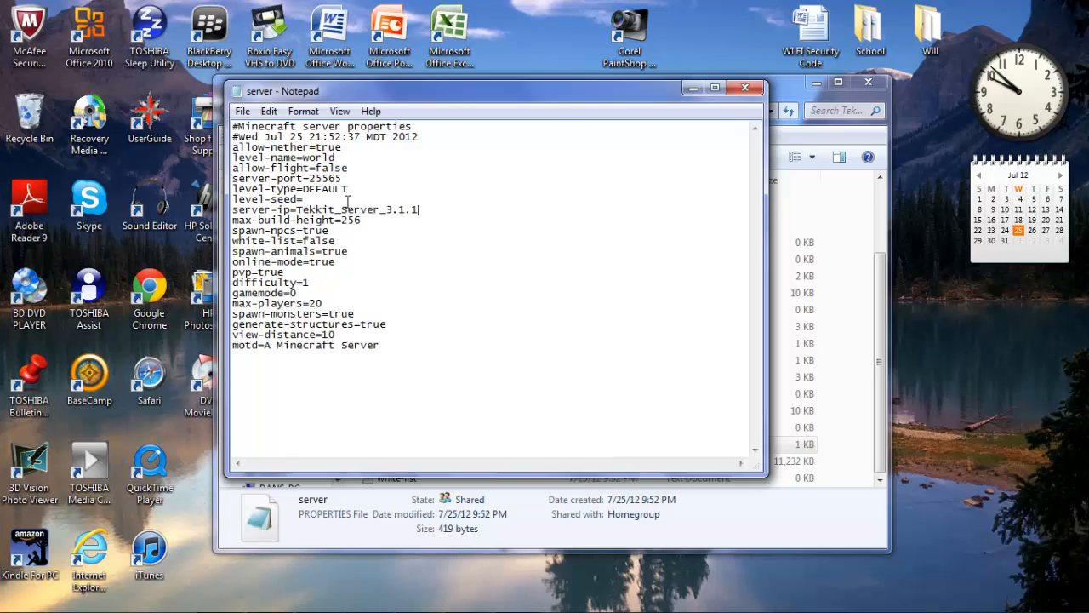
key("Backspace")
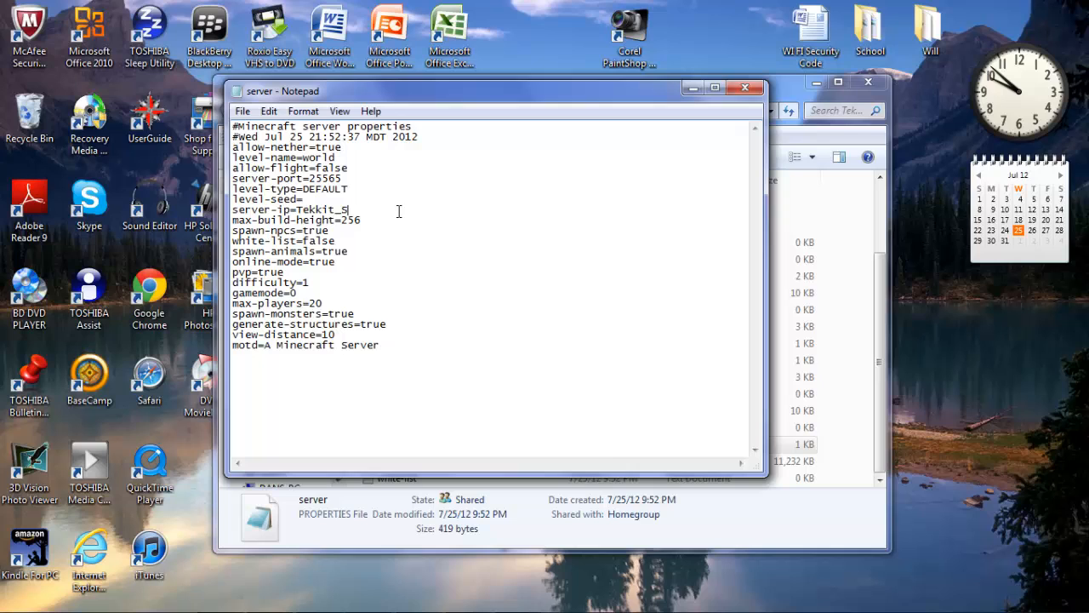
key("BackSpace")
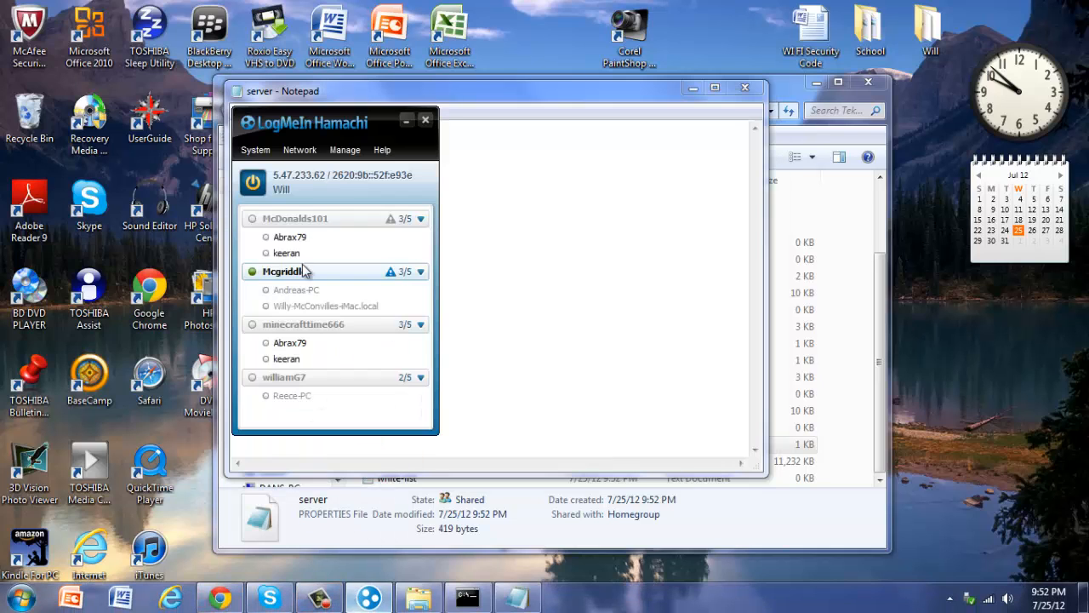
Step: Hide Hamachi and enter 5.47.233.62 as the server-ip value
right_click(323, 182)
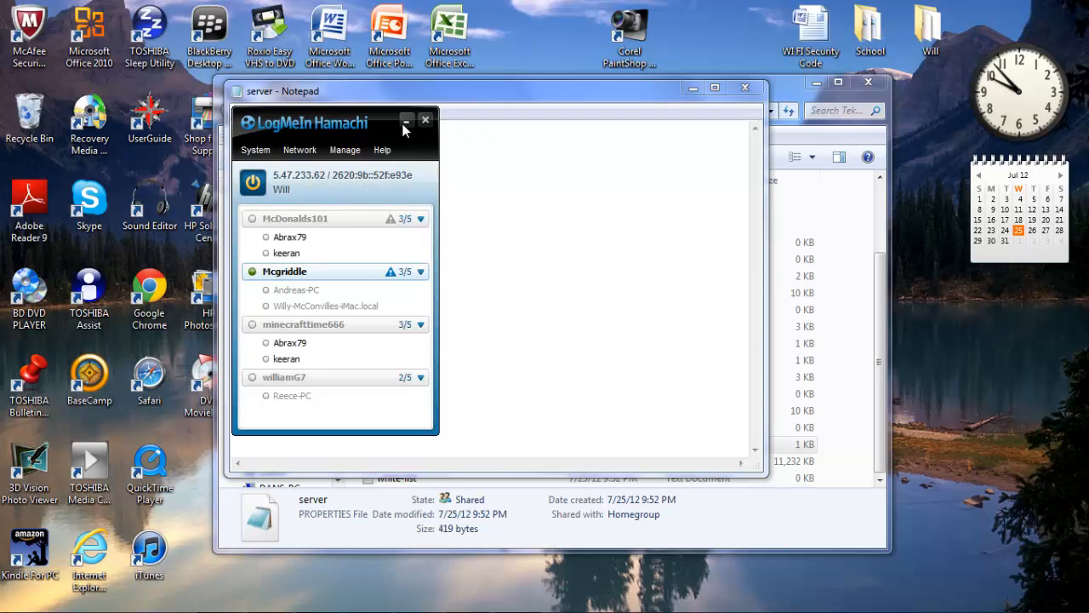
left_click(426, 119)
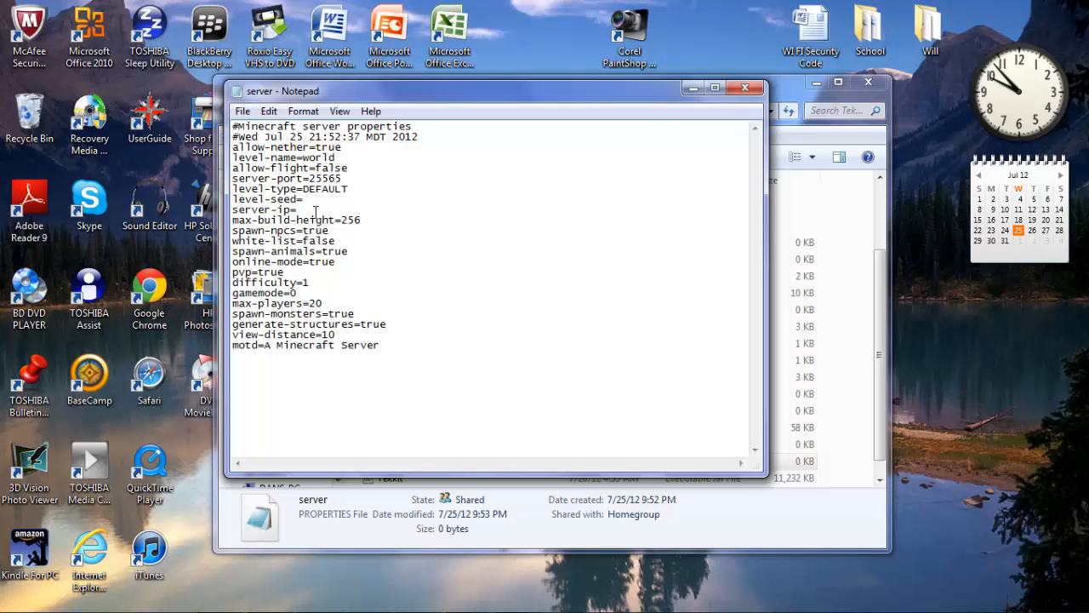
type("5.47.233.62")
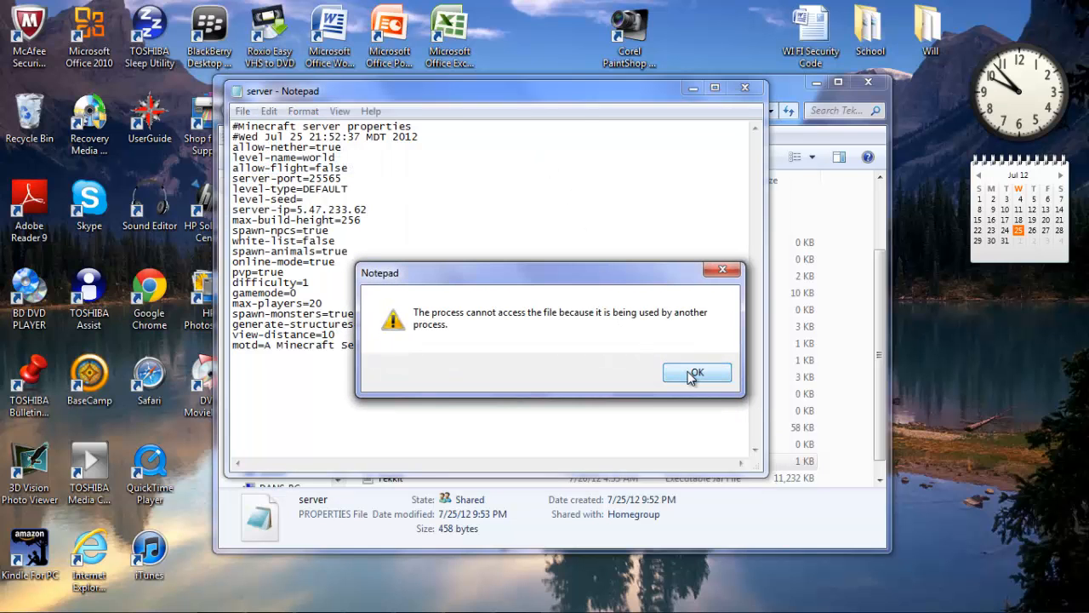
Step: Dismiss the file-in-use error, cancel Save As, and close server.properties in Notepad
left_click(697, 372)
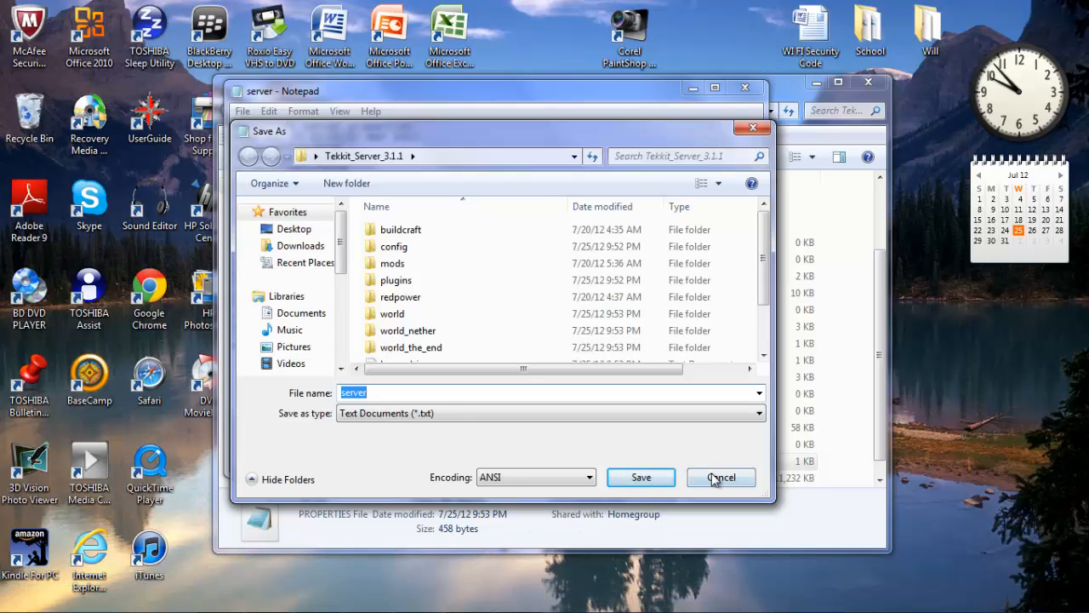
left_click(721, 477)
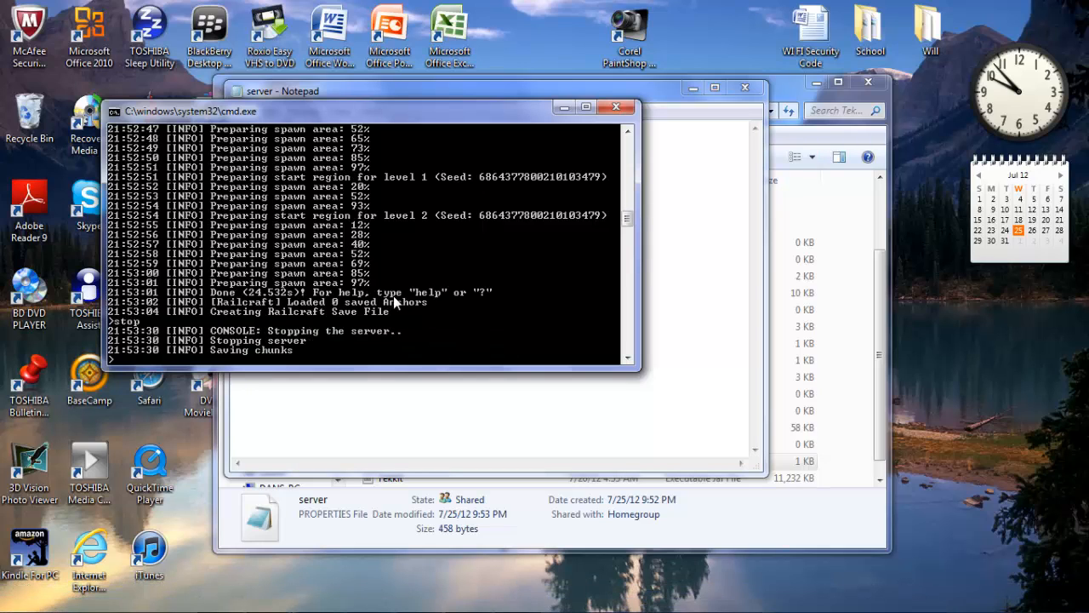
mouse_move(421, 295)
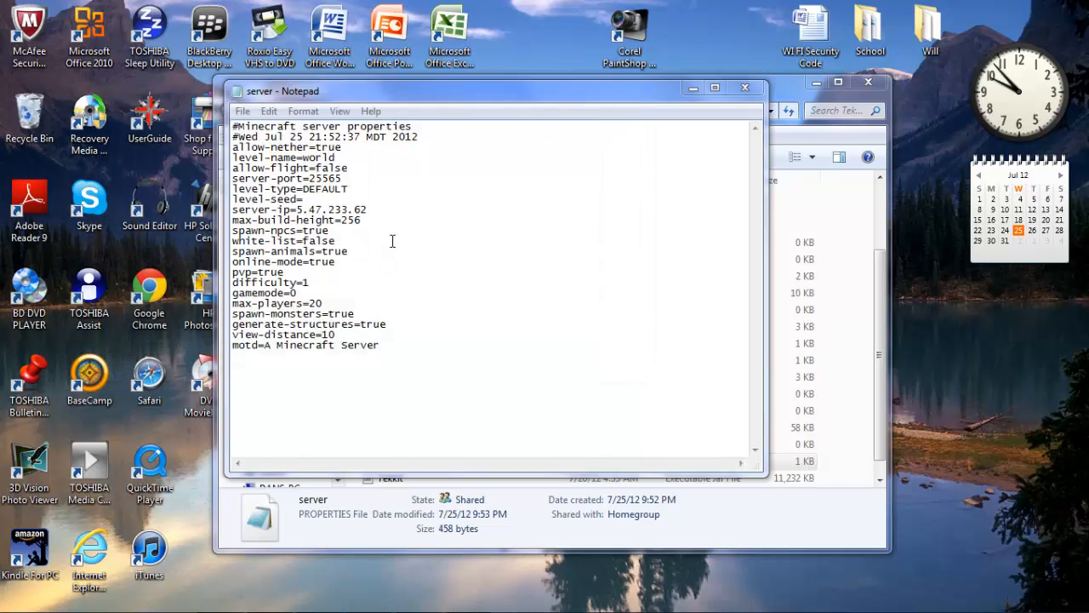
left_click(243, 111)
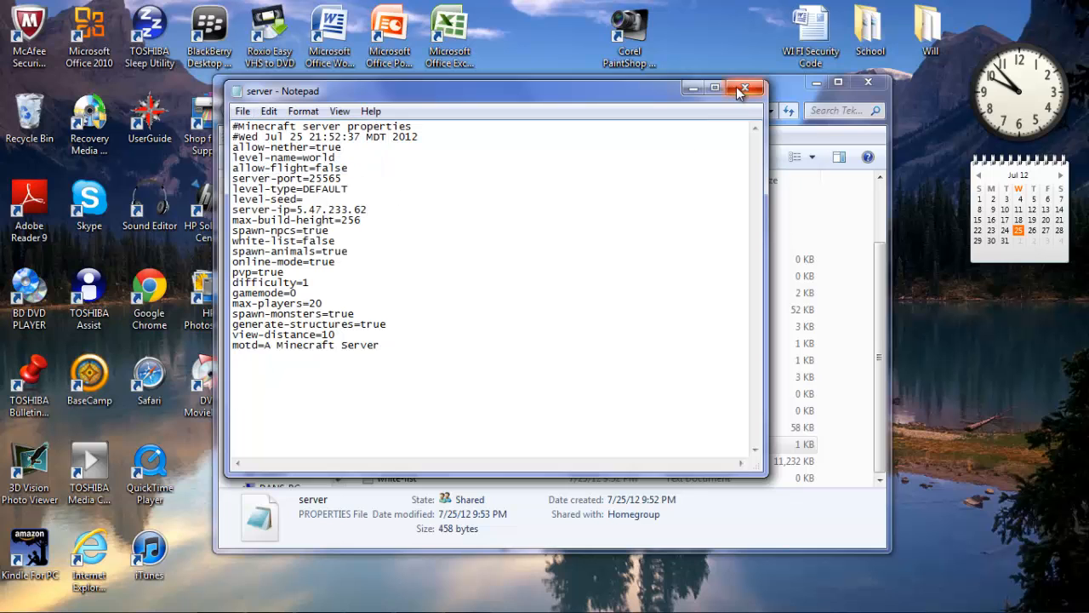
left_click(742, 88)
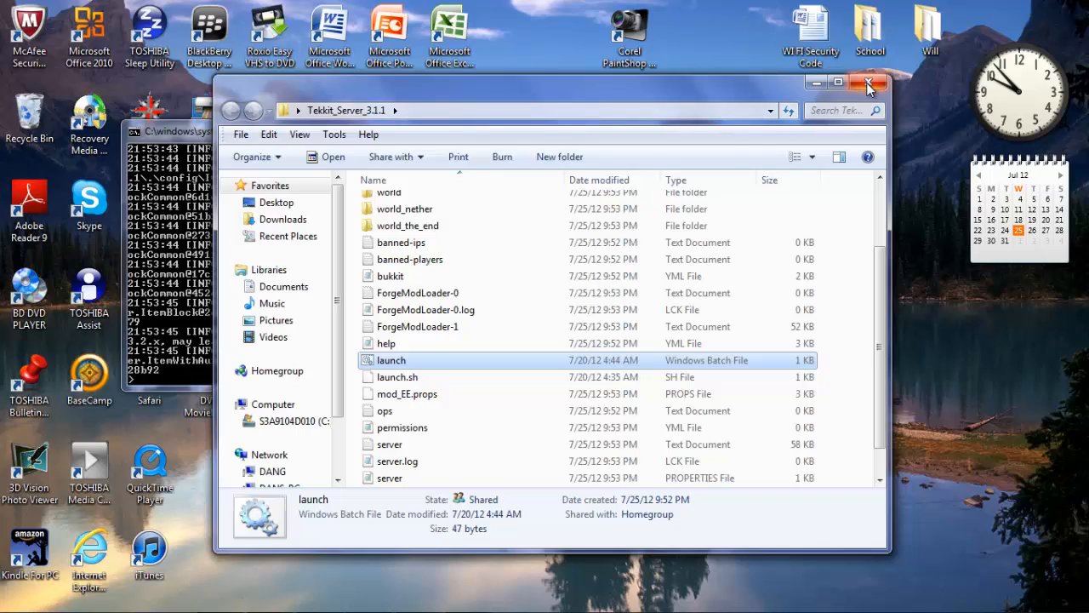
Step: Close the Tekkit_Server_3.1.1 Explorer window and bring up the Technic Launcher
left_click(867, 82)
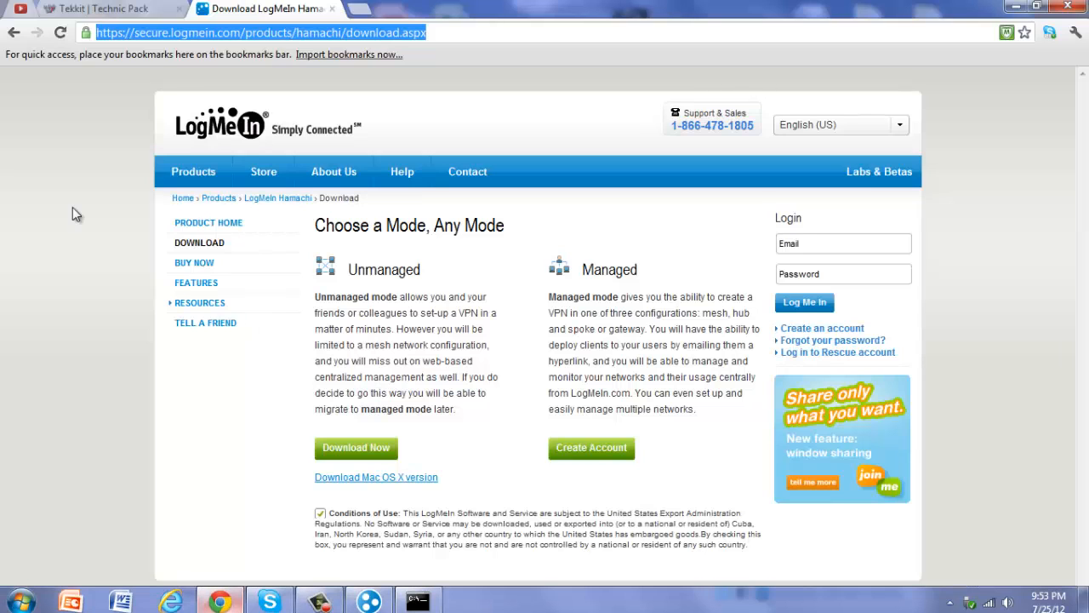
left_click(98, 15)
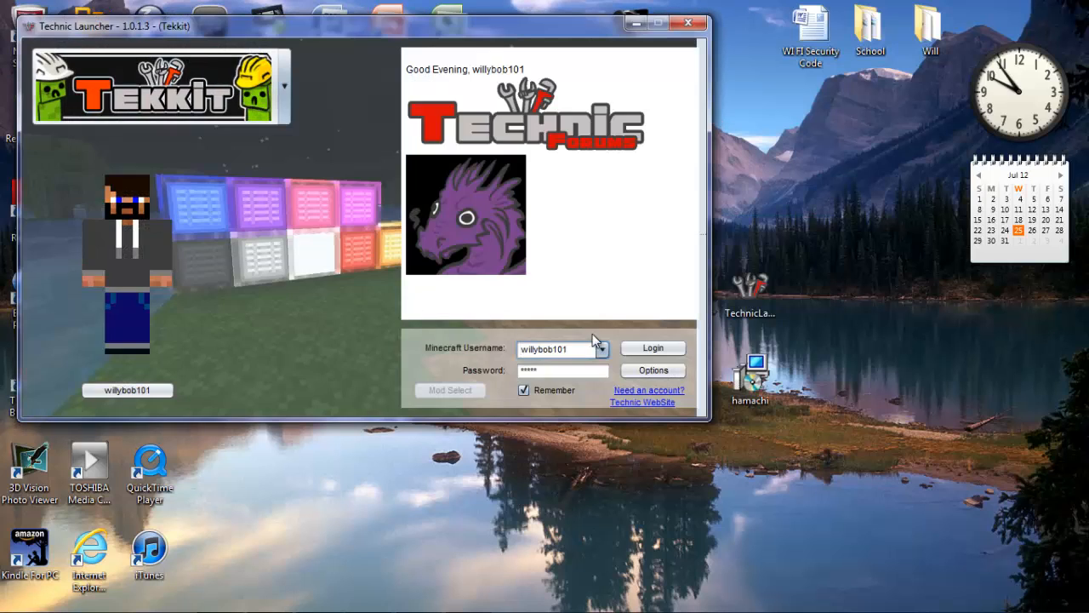
Step: Log in through Technic Launcher so Tekkit reaches its loading splash screen
left_click(653, 348)
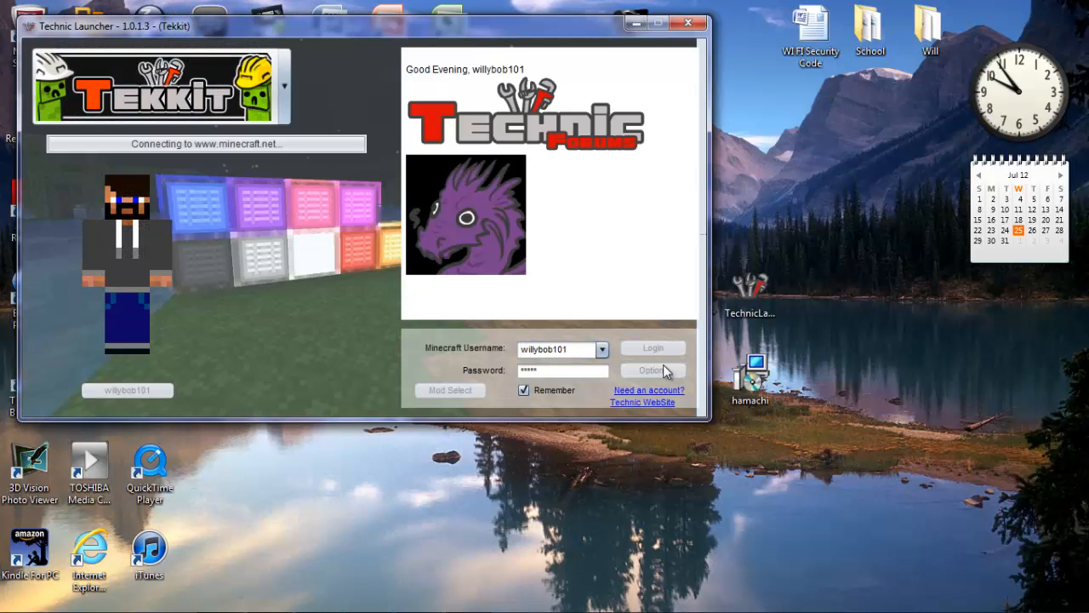
left_click(652, 347)
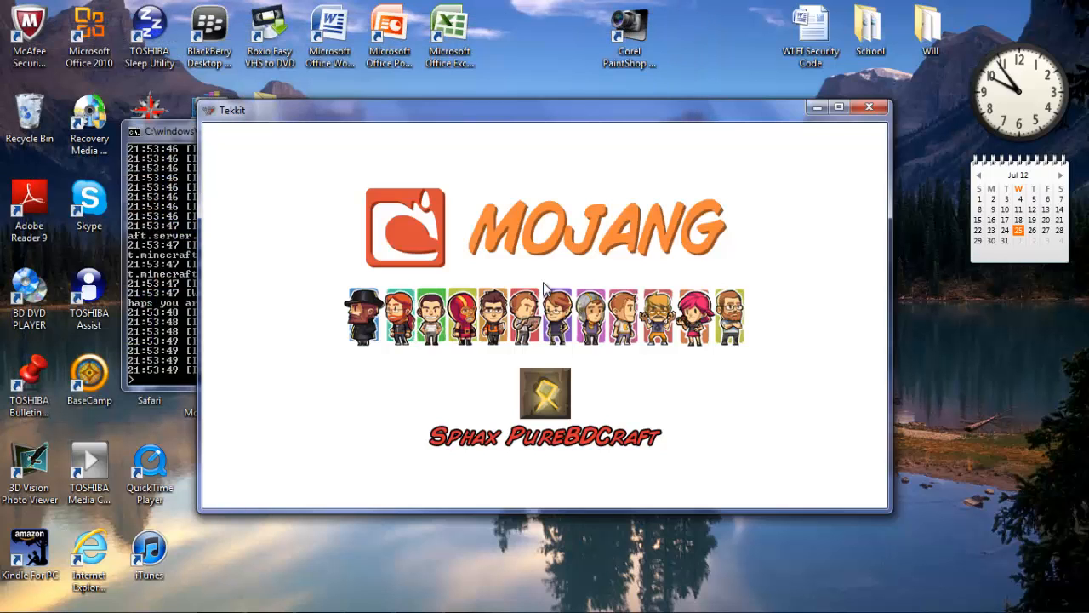
mouse_move(770, 239)
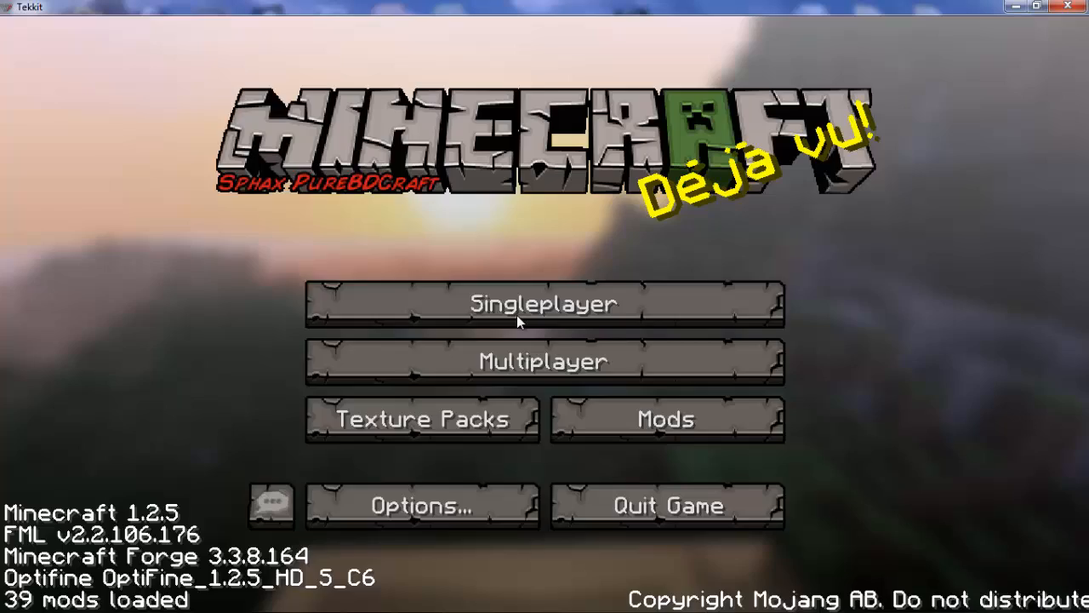
Step: Join the Mine server at 5.47.233.62 from Tekkit's multiplayer list
left_click(544, 361)
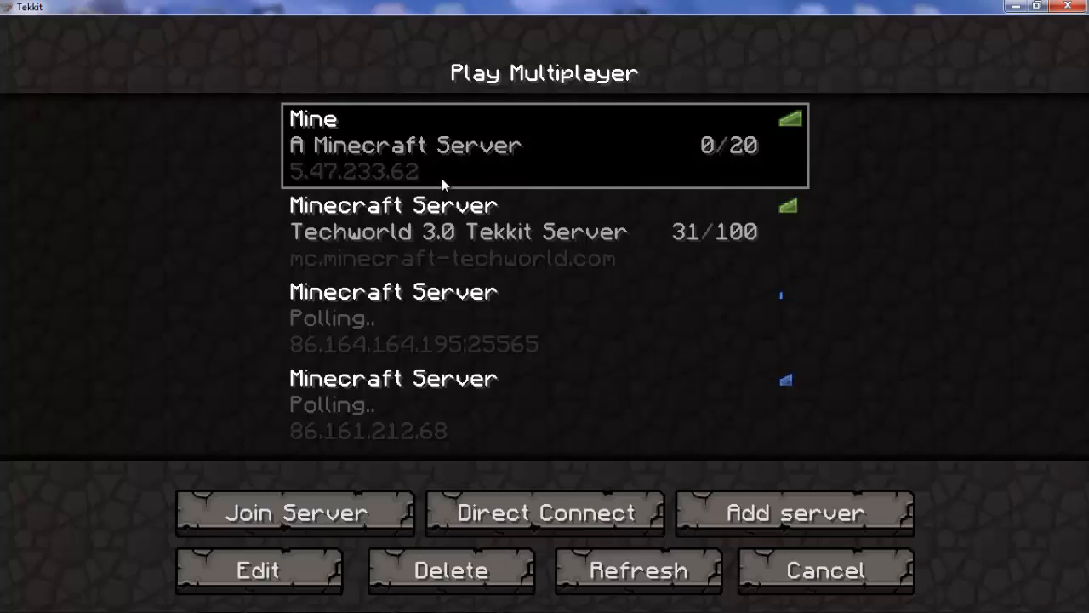
left_click(297, 512)
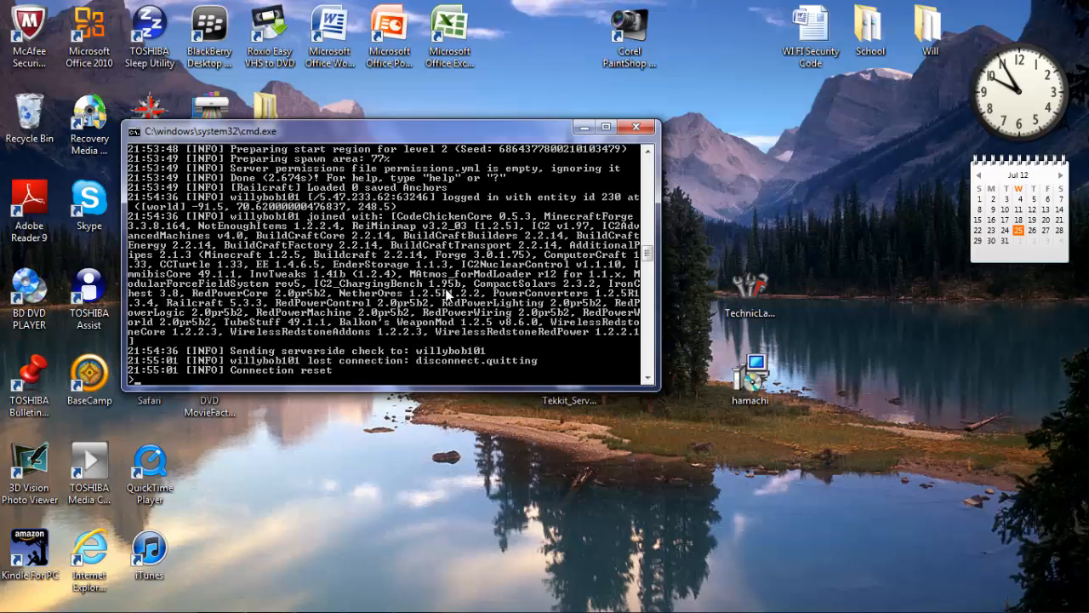
Step: Stop the Tekkit server with 'stop', close the console, and reopen the Tekkit_Server folder
type("stop")
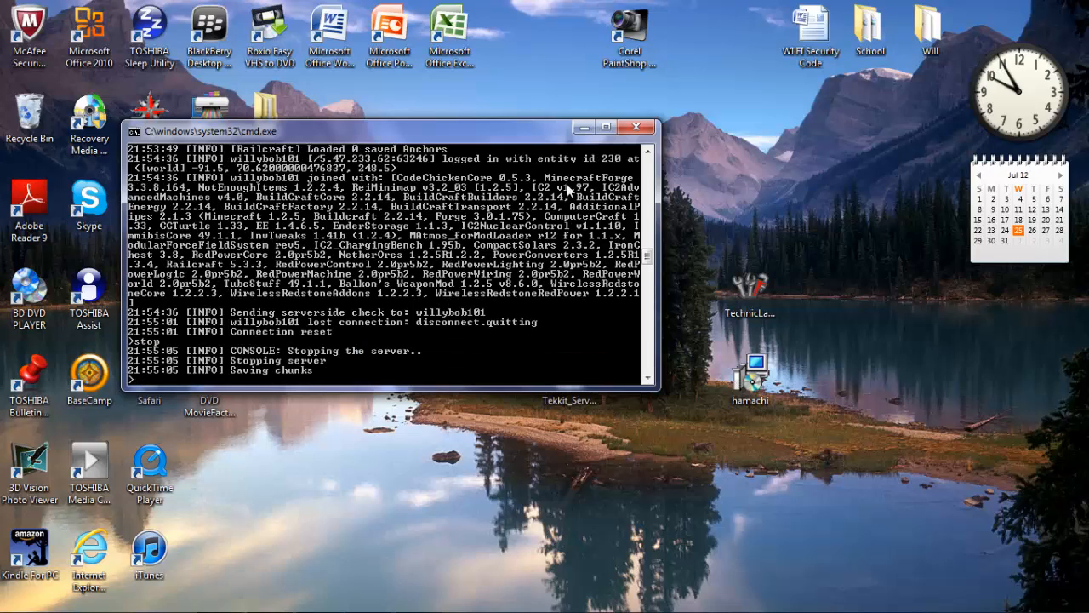
left_click(638, 126)
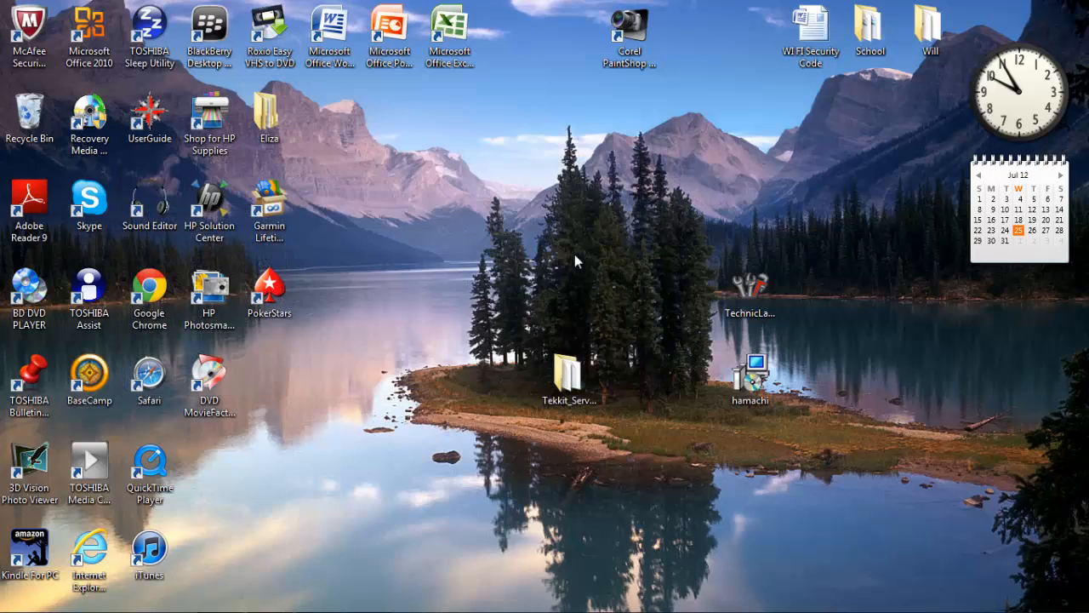
double_click(566, 375)
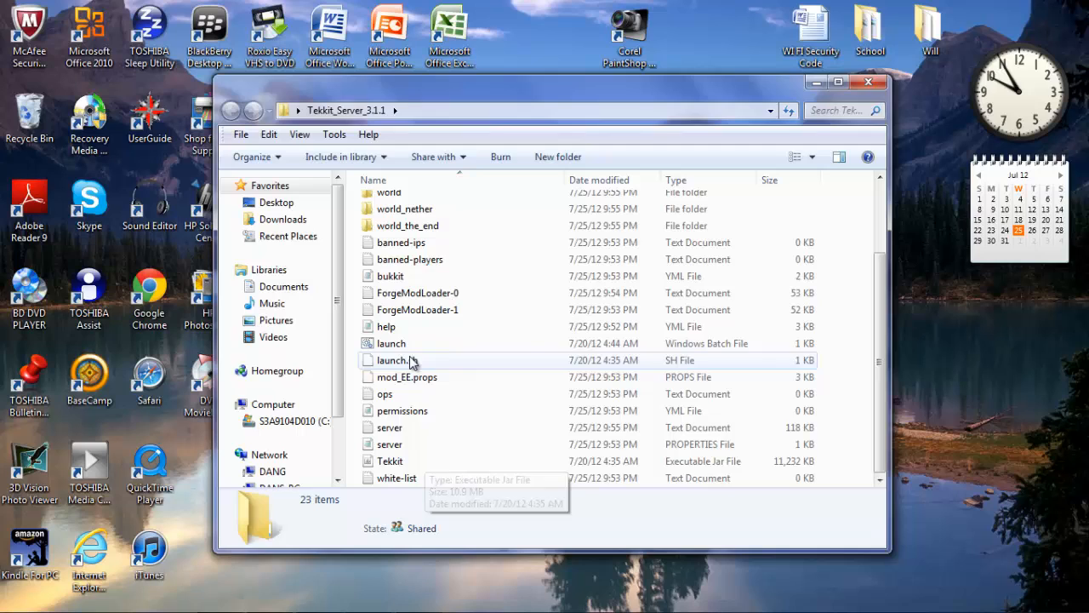
Step: Add willybob101 to ops.txt, save it, and close the server folder window
double_click(385, 393)
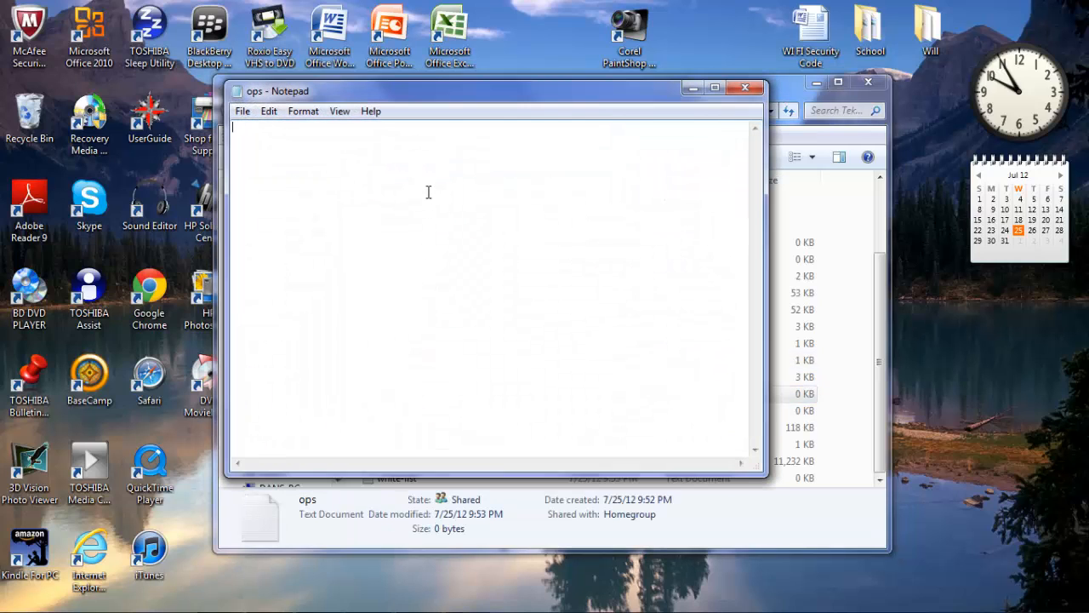
type("willybob101")
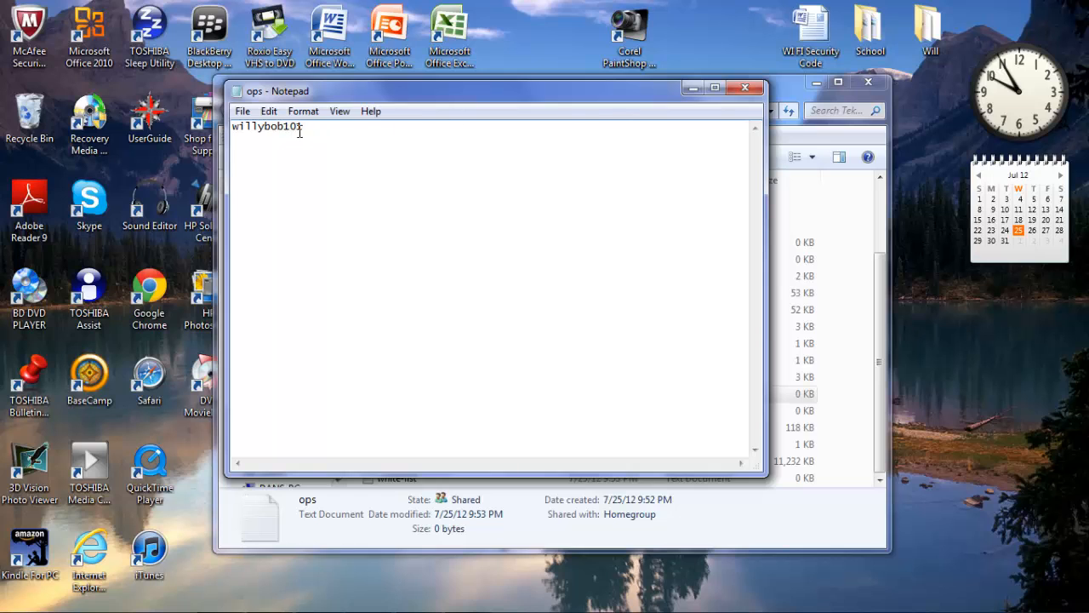
left_click(745, 87)
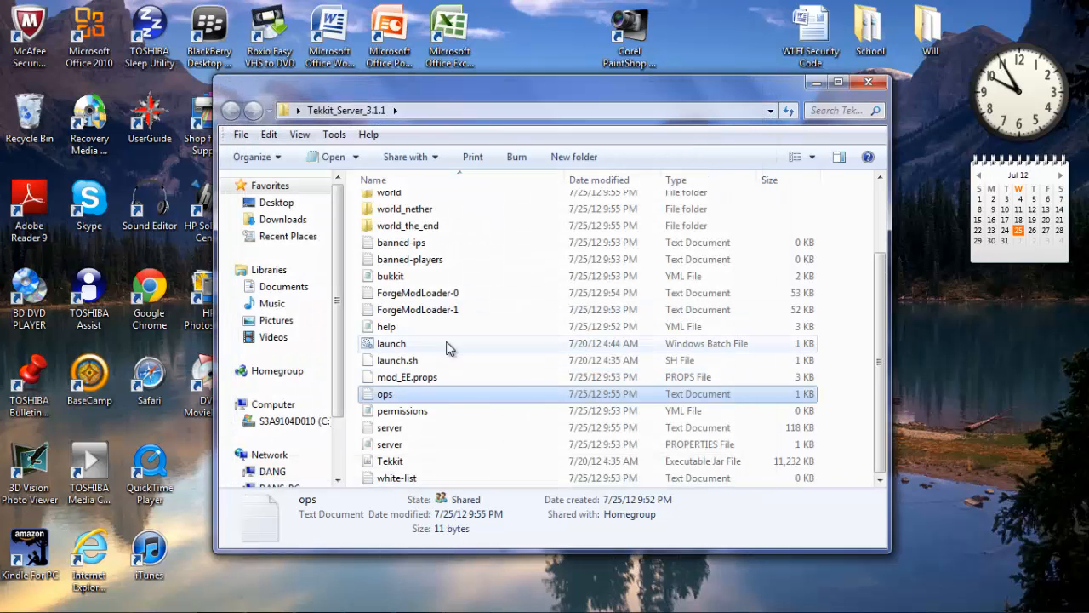
mouse_move(407, 325)
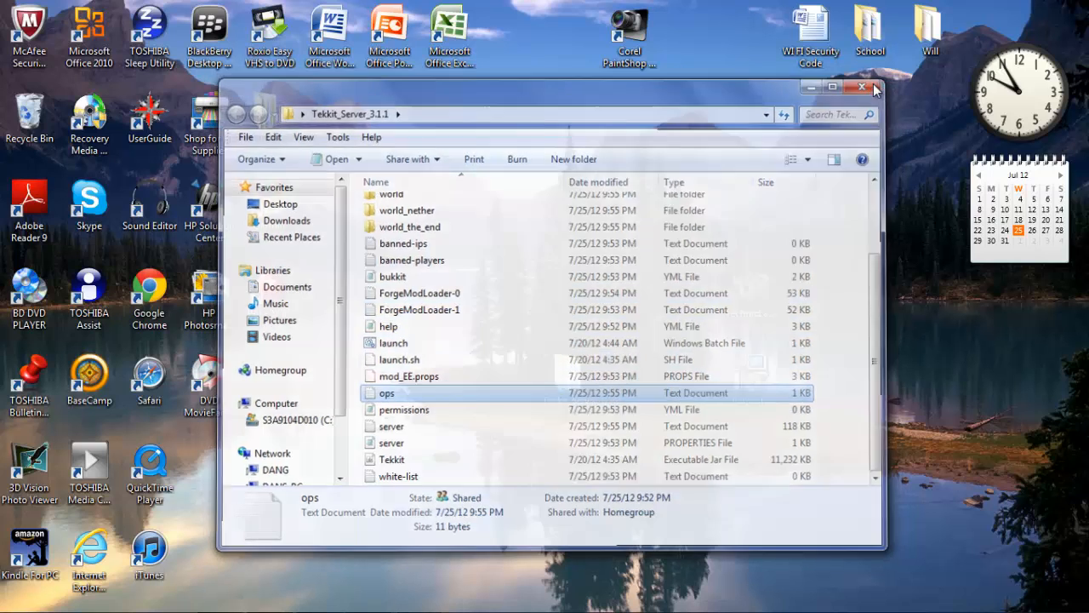
left_click(862, 87)
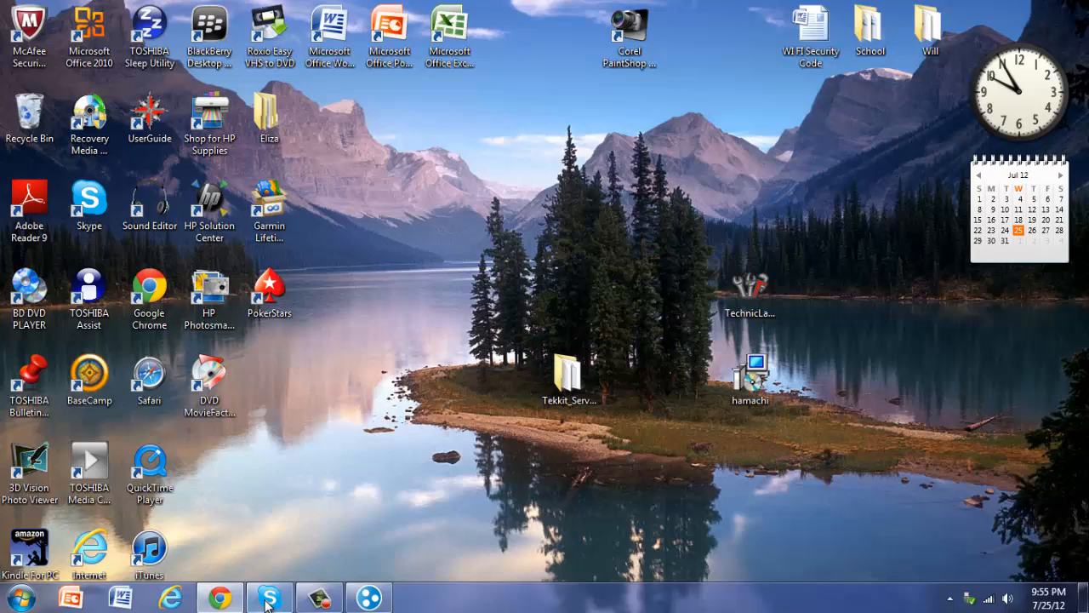